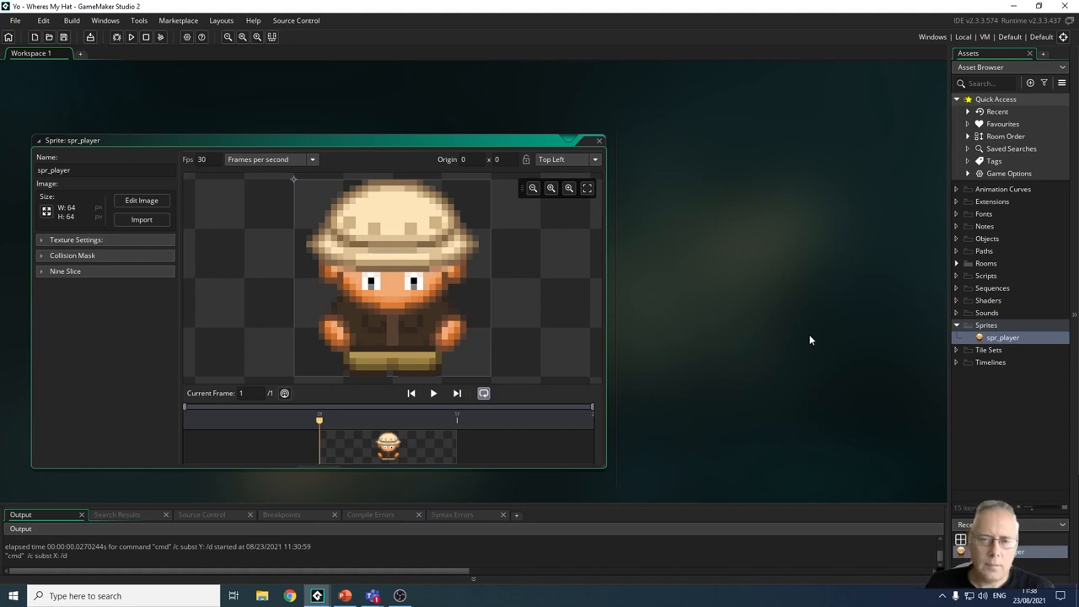
pyautogui.moveTo(628, 133)
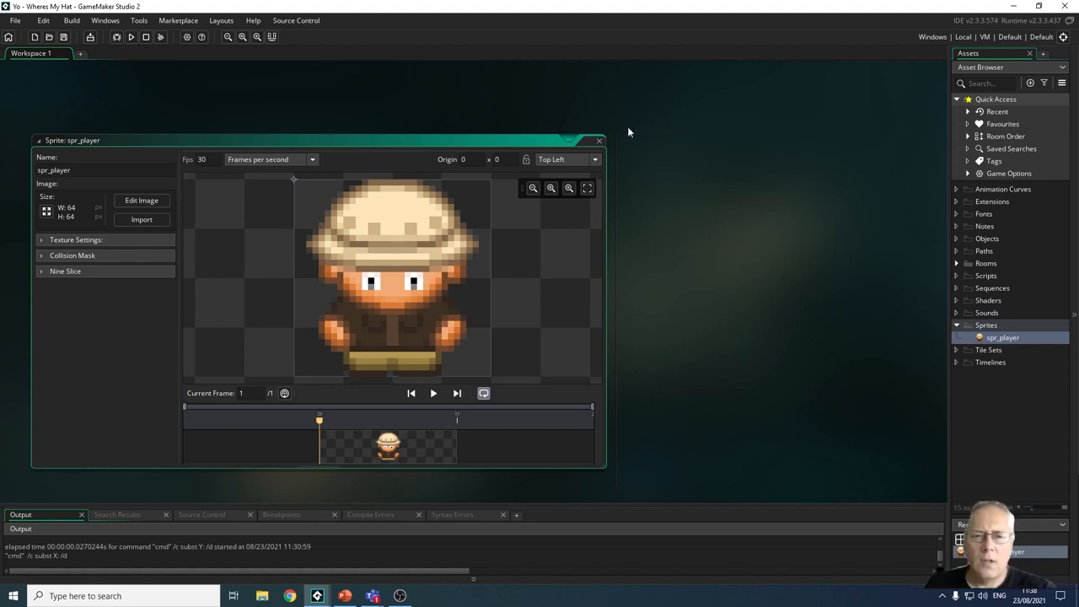
pyautogui.moveTo(601, 143)
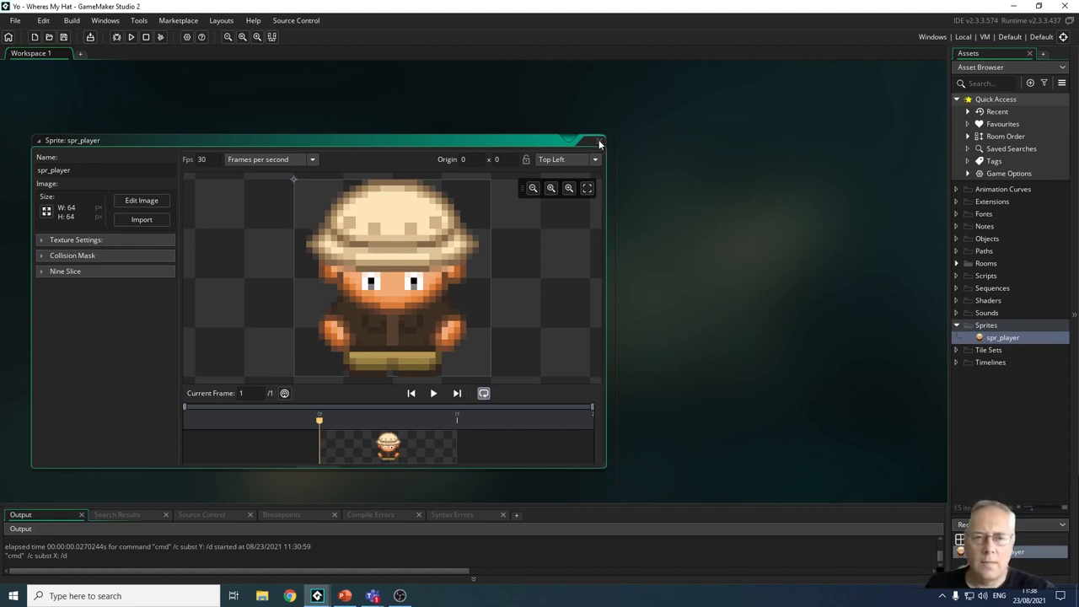
# Step: Close the spr_player editor and create a new object, Object2, in the Objects group
pyautogui.click(597, 140)
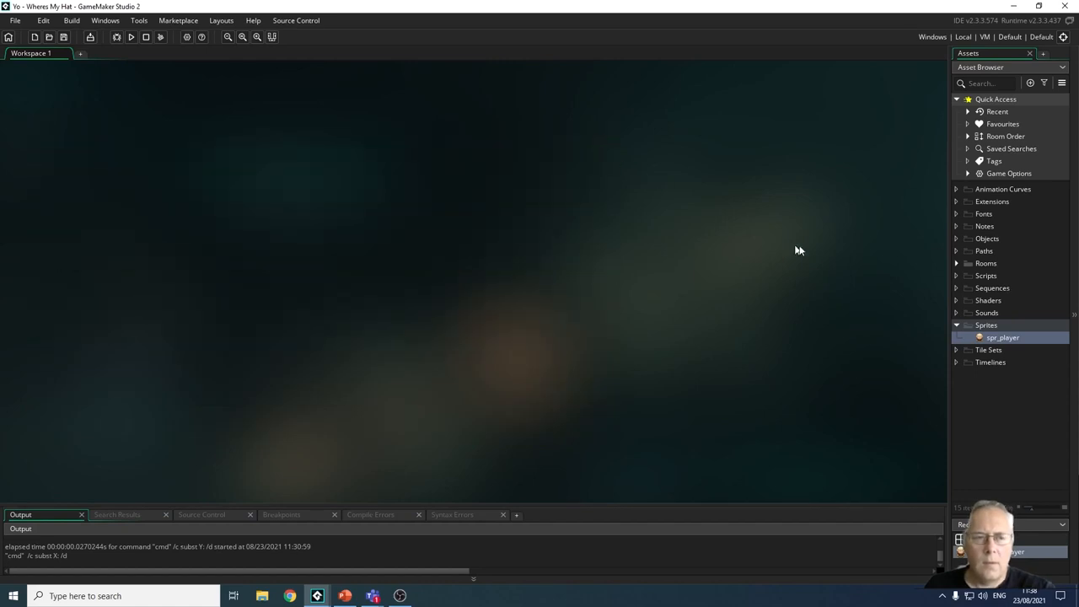
pyautogui.moveTo(991, 245)
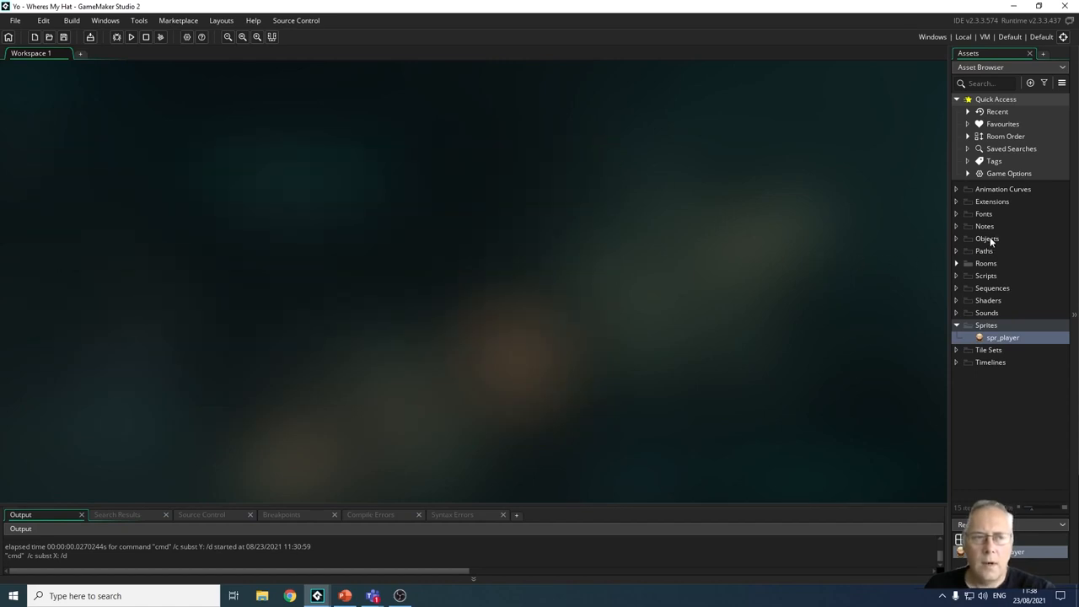
pyautogui.click(987, 239)
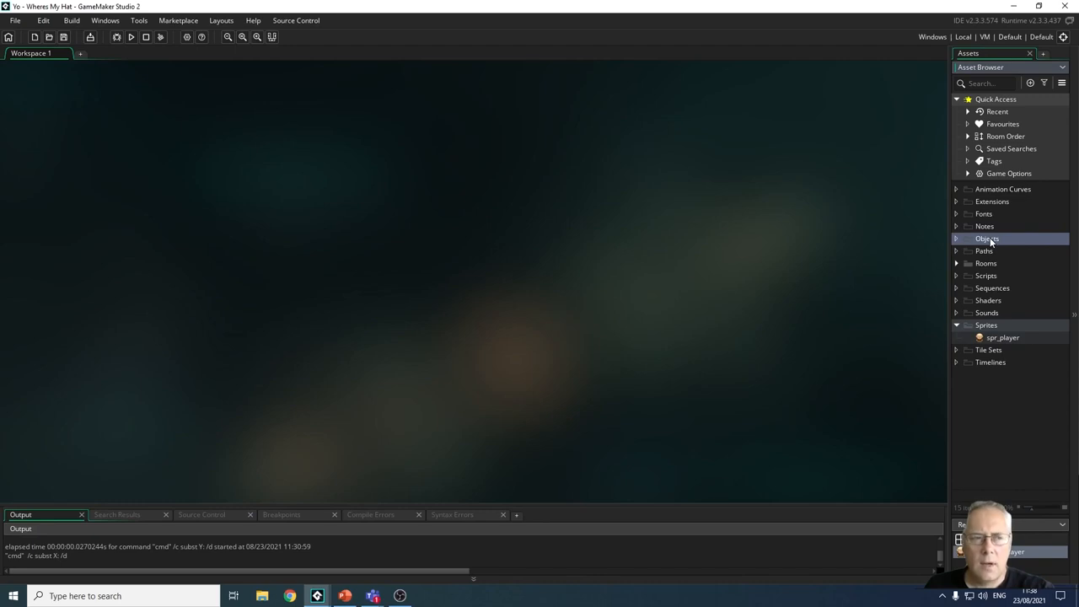
pyautogui.rightClick(988, 239)
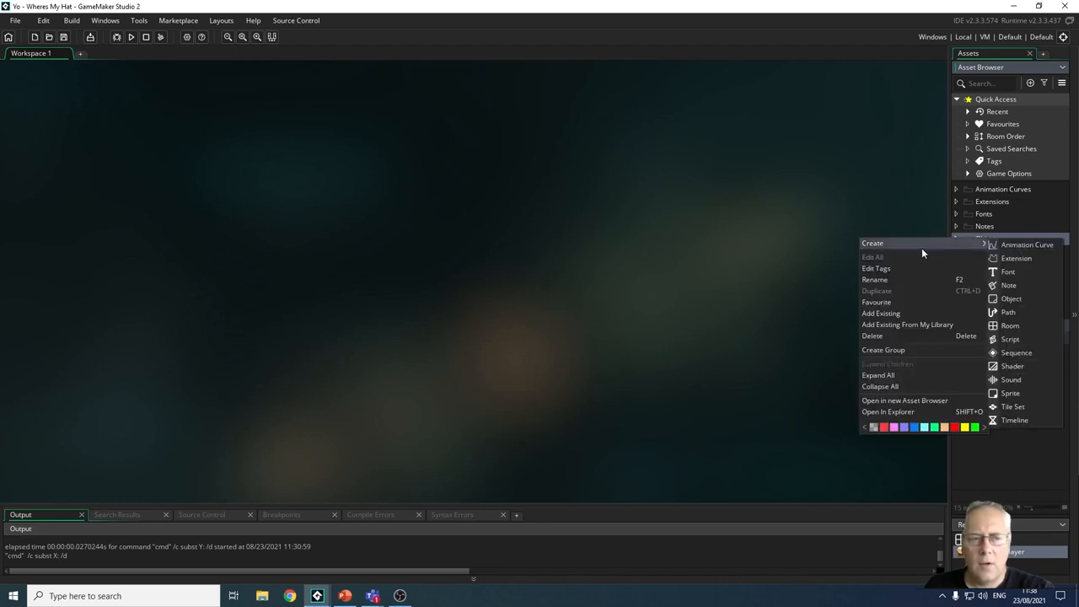
pyautogui.moveTo(1009, 285)
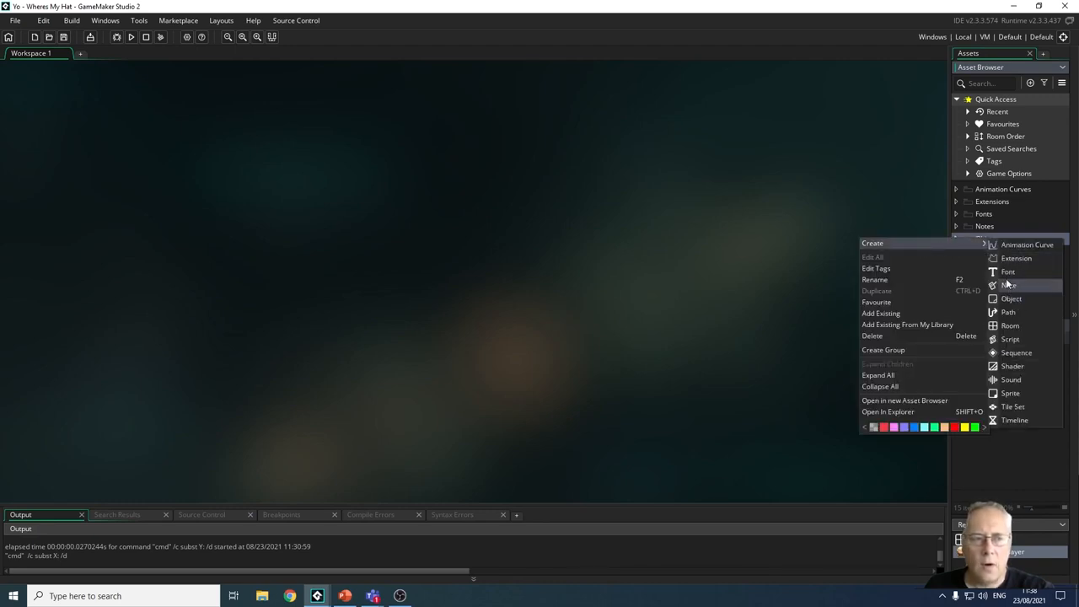
pyautogui.moveTo(1012, 299)
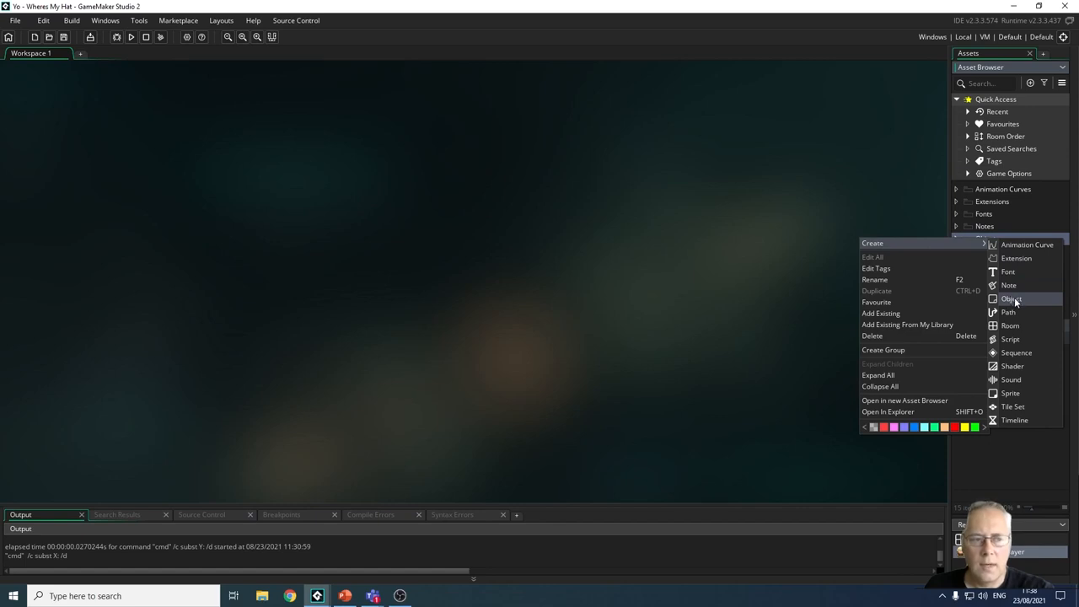
pyautogui.click(1011, 299)
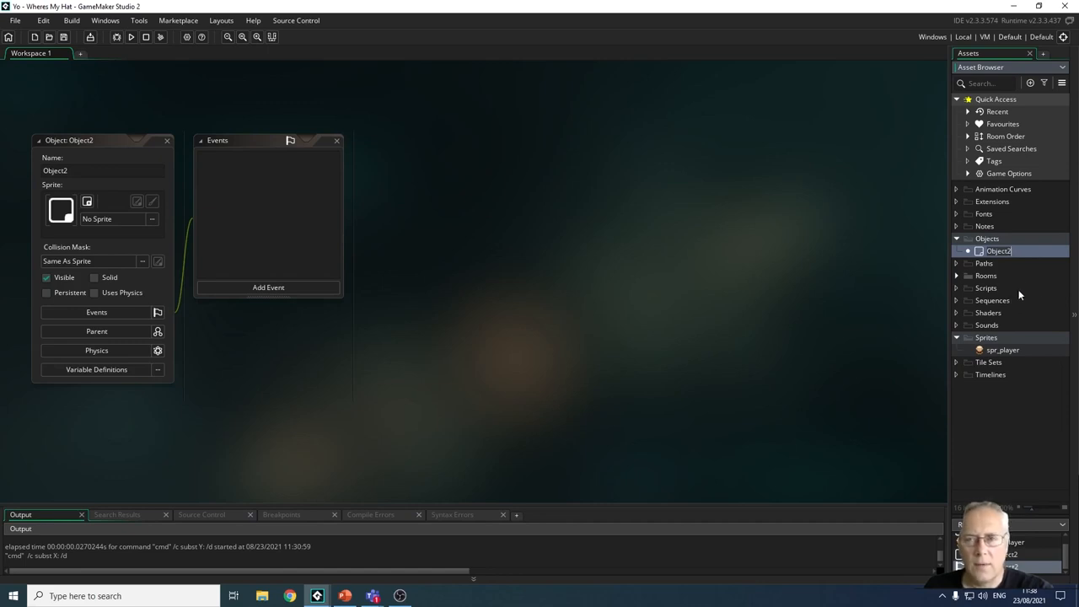
pyautogui.moveTo(1024, 275)
pyautogui.write('obj_player')
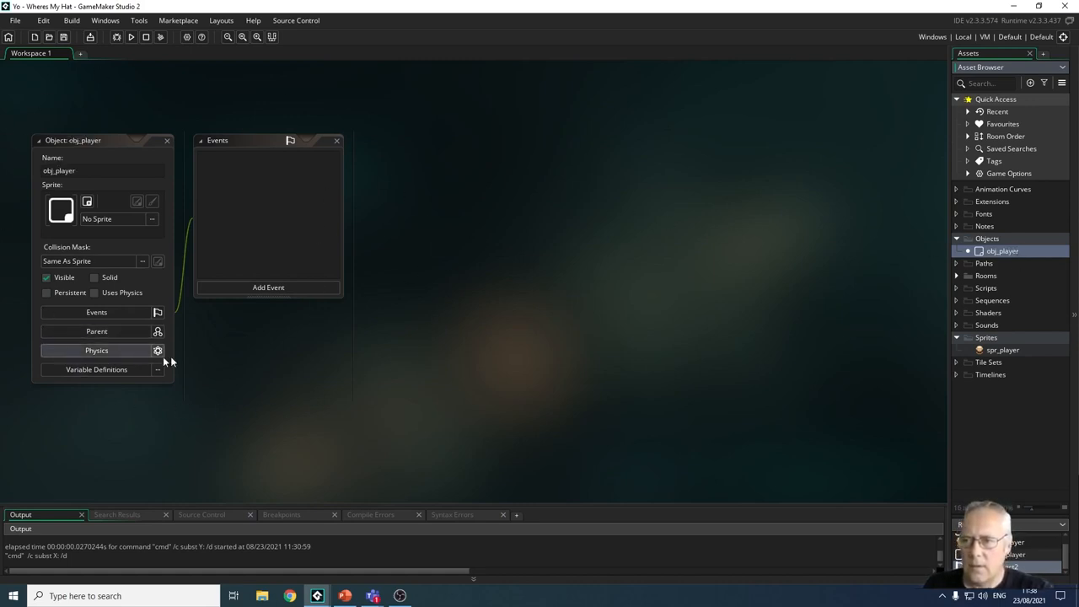
pyautogui.moveTo(174, 202)
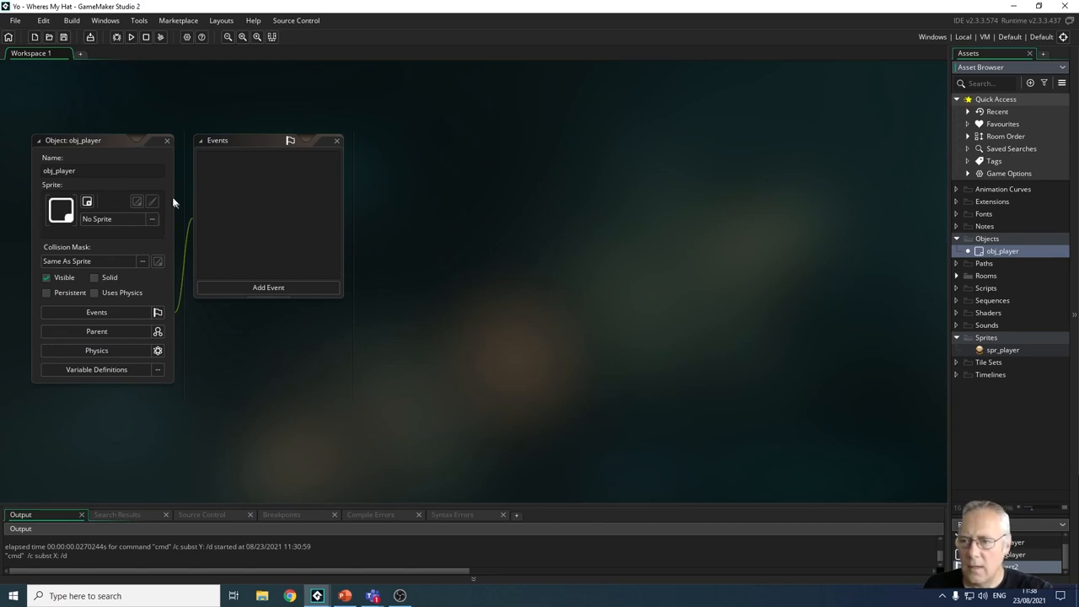
pyautogui.moveTo(295, 201)
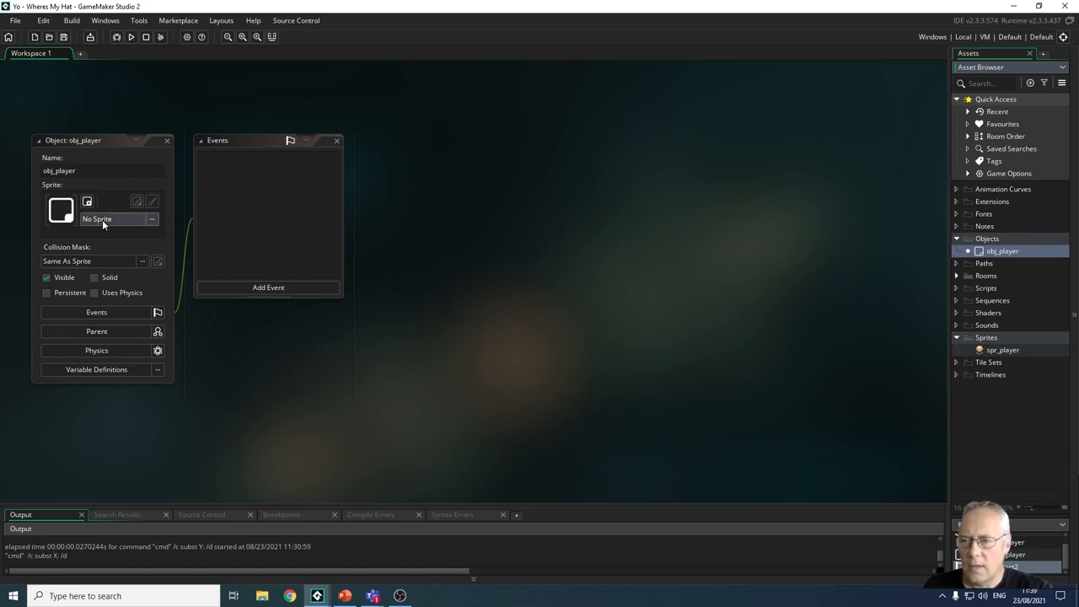
# Step: Open the sprite chooser from obj_player's No Sprite field
pyautogui.click(112, 219)
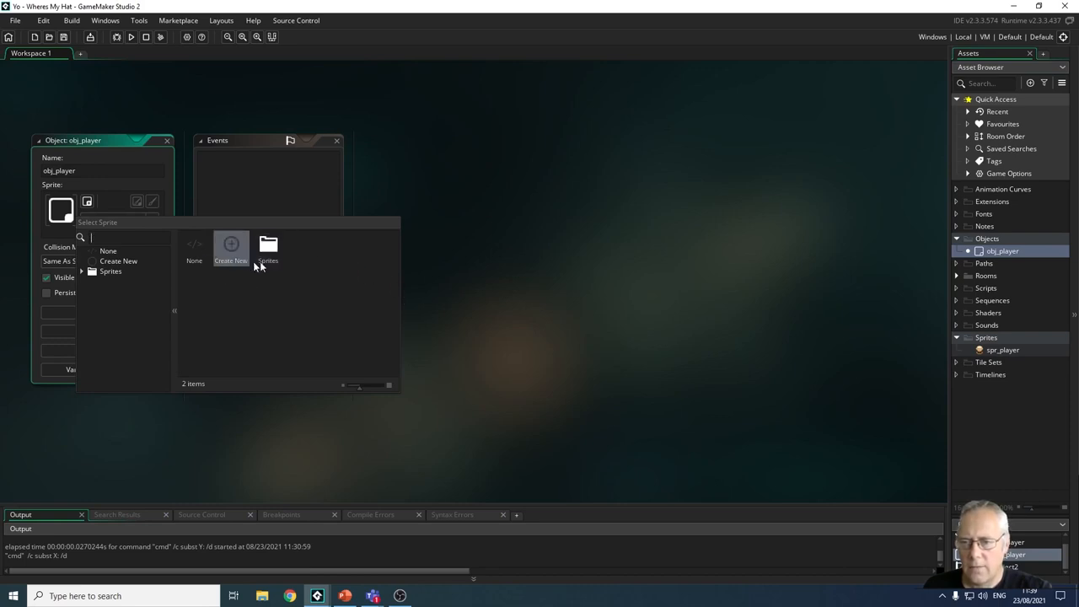
pyautogui.moveTo(268, 247)
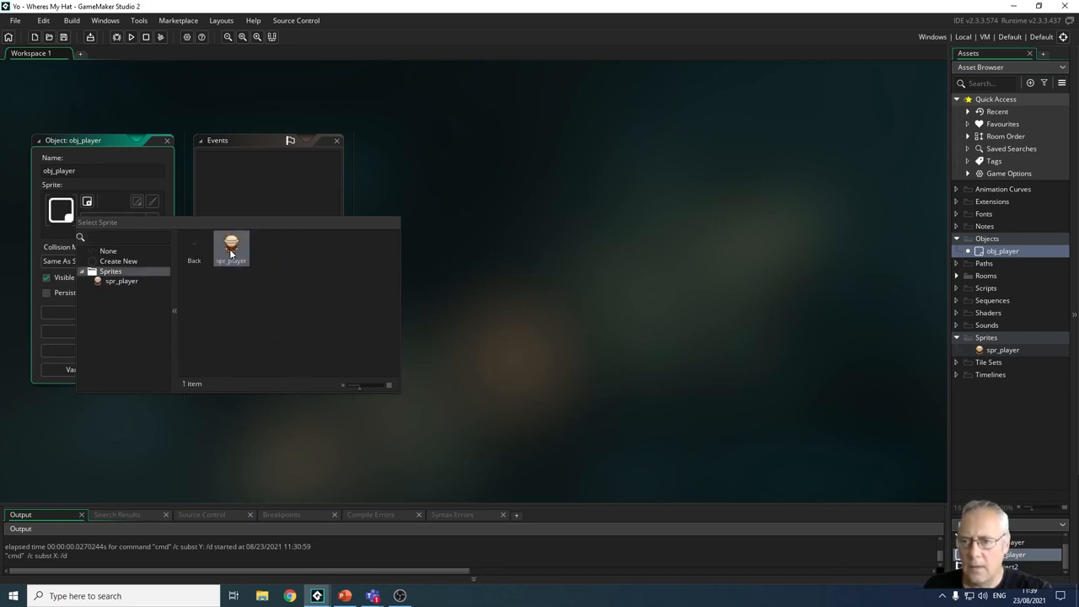
pyautogui.moveTo(231, 247)
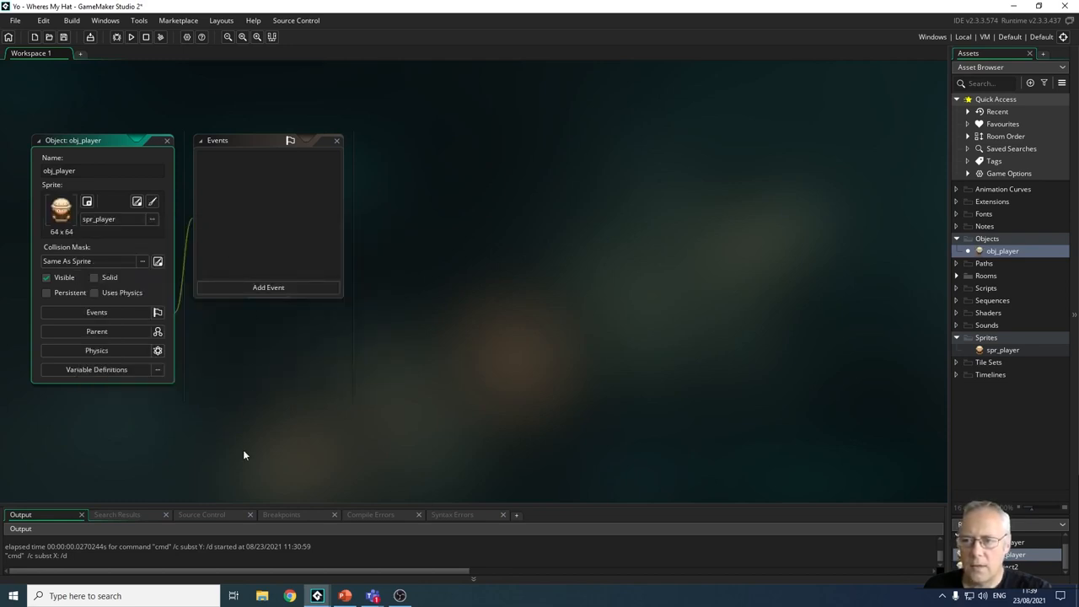
pyautogui.moveTo(212, 391)
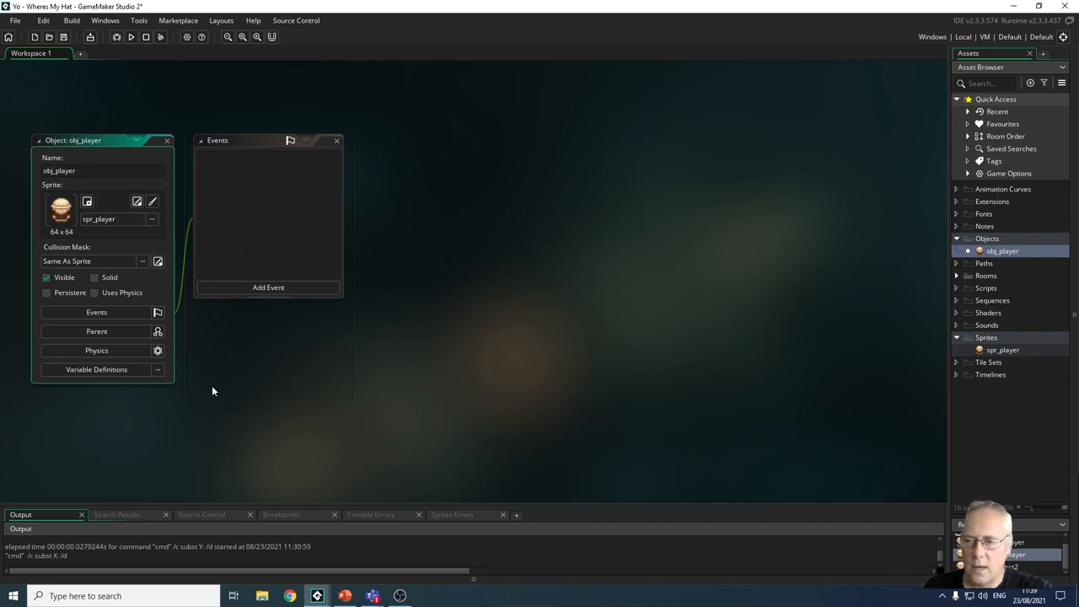
pyautogui.moveTo(304, 384)
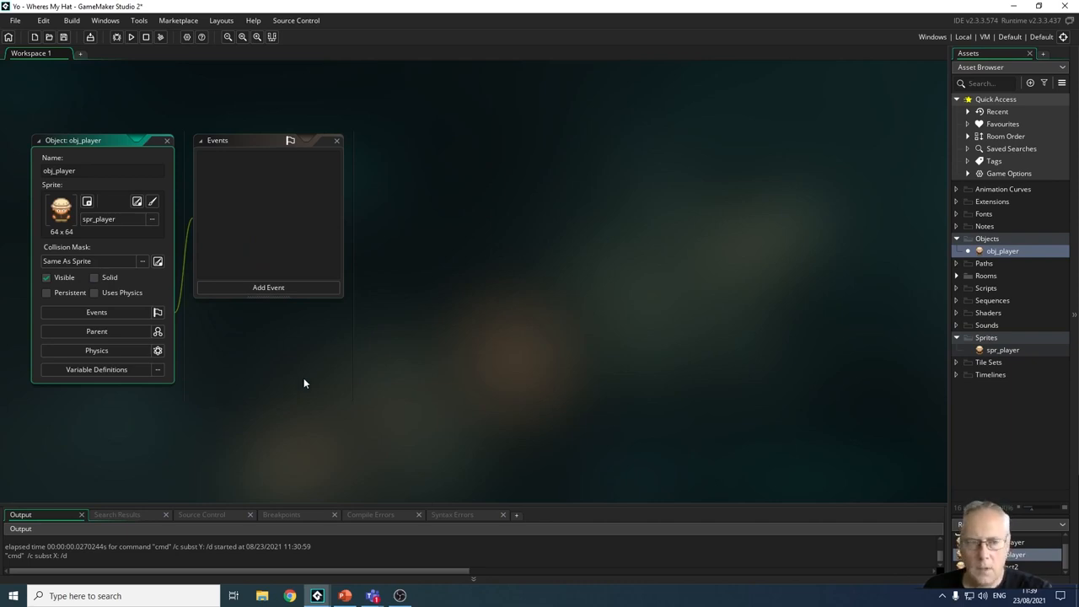
pyautogui.moveTo(1037, 300)
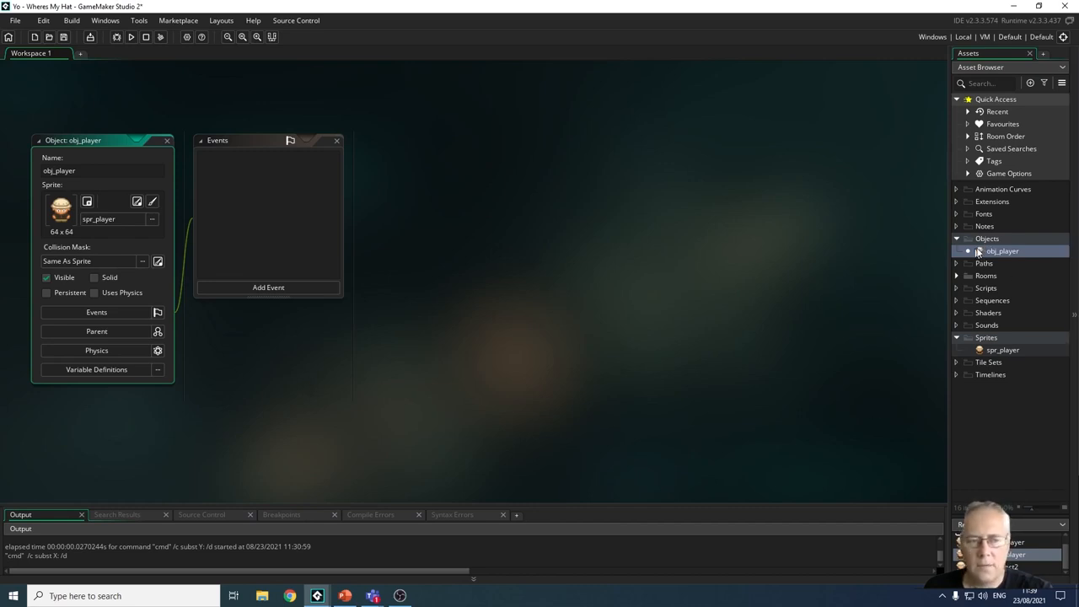
pyautogui.moveTo(987, 251)
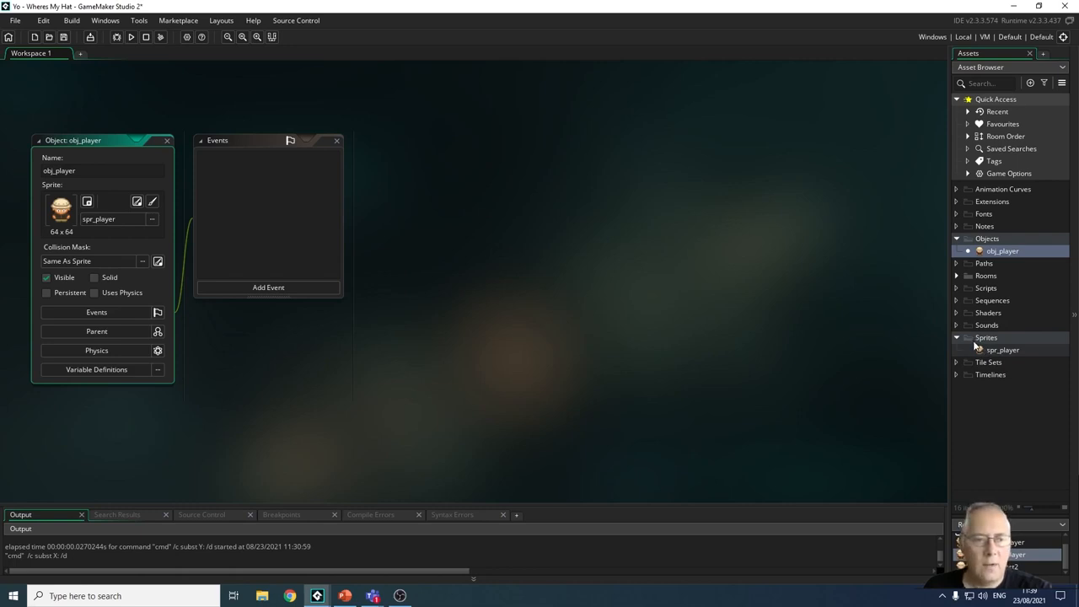
pyautogui.moveTo(970, 341)
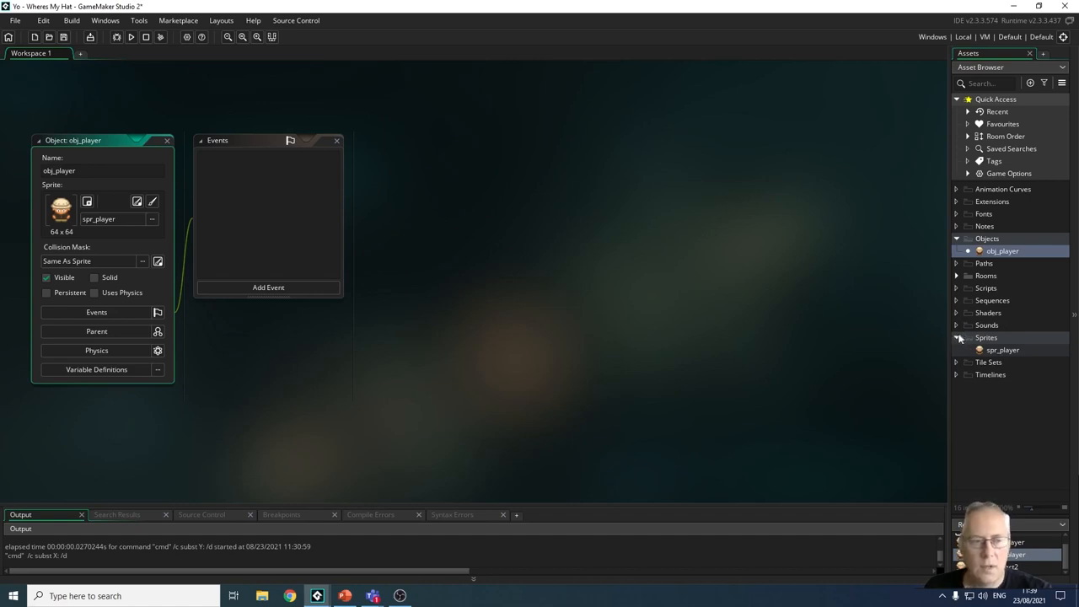
pyautogui.click(956, 337)
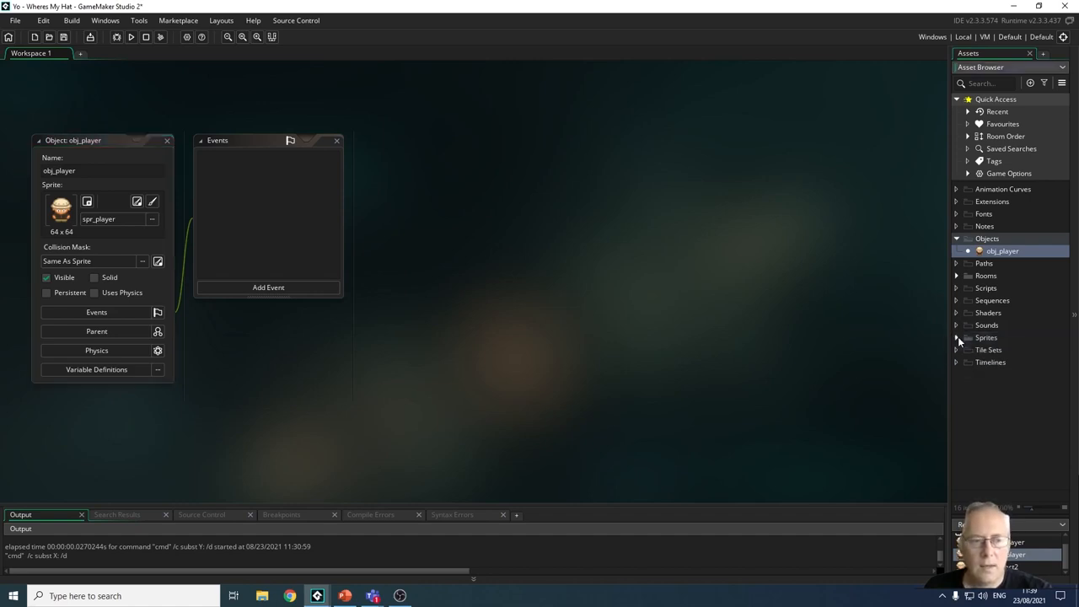
pyautogui.moveTo(919, 377)
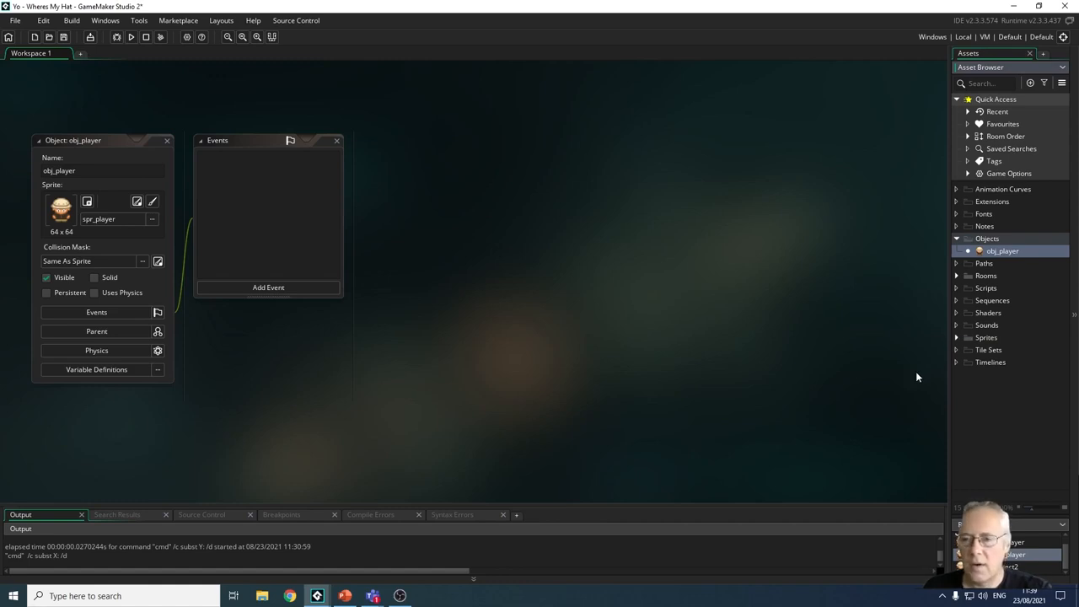
pyautogui.moveTo(579, 394)
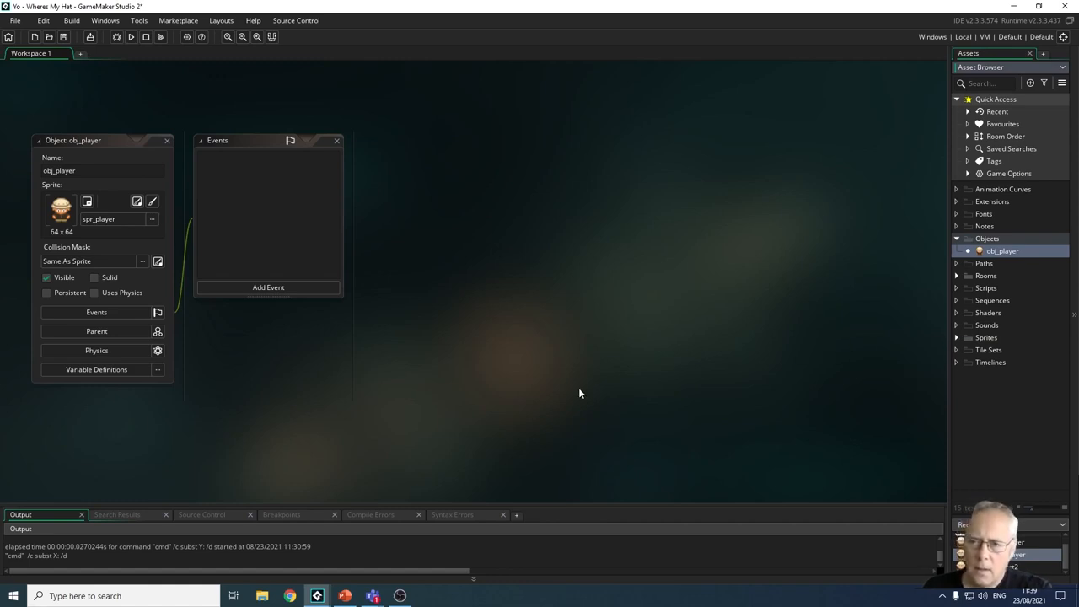
pyautogui.moveTo(451, 344)
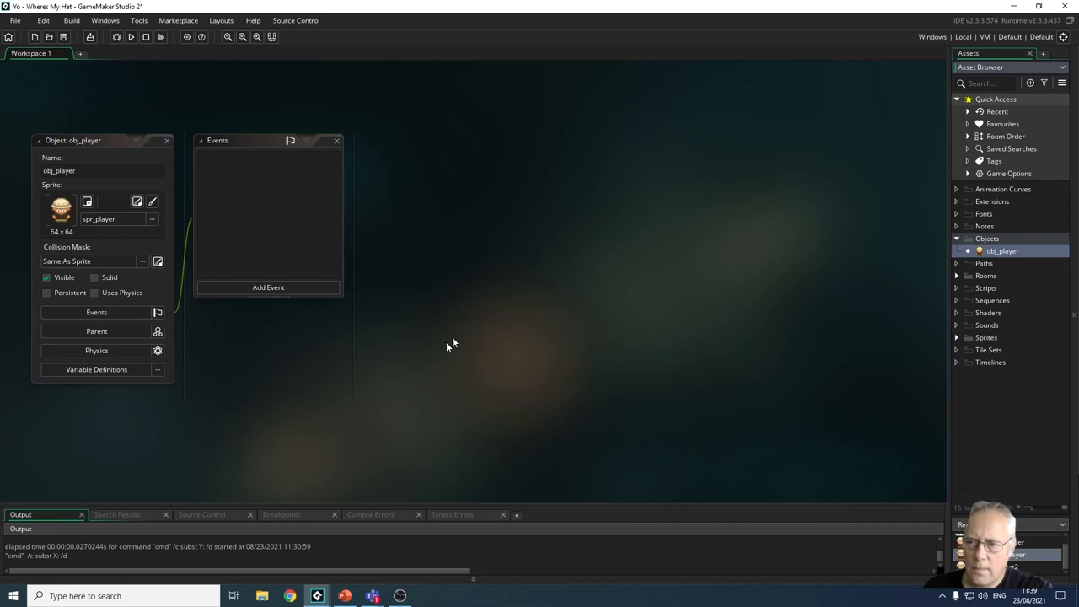
pyautogui.moveTo(369, 235)
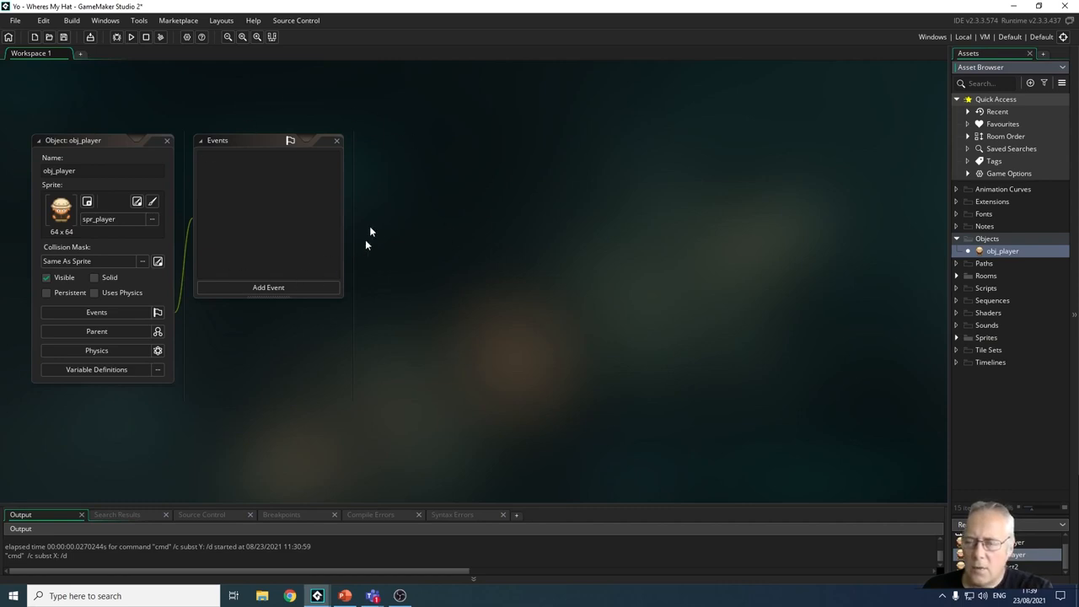
pyautogui.moveTo(243, 281)
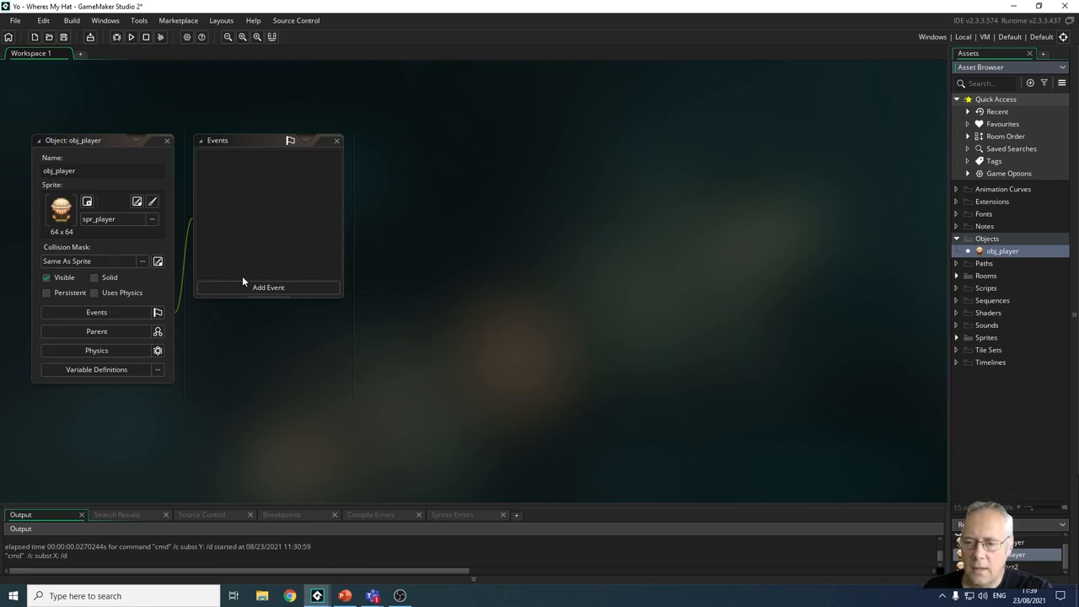
pyautogui.moveTo(255, 286)
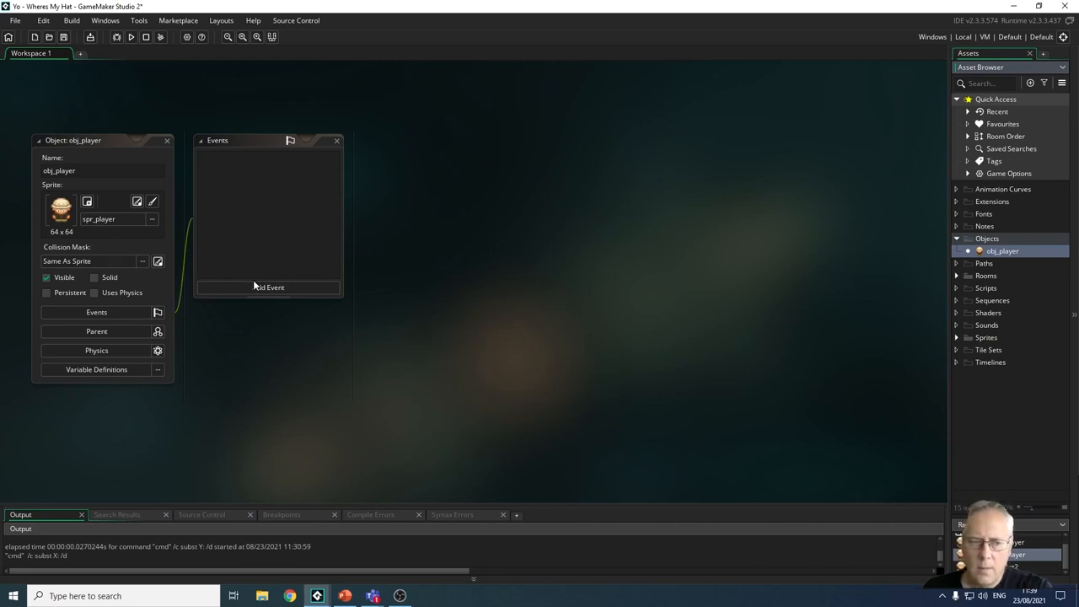
pyautogui.moveTo(444, 360)
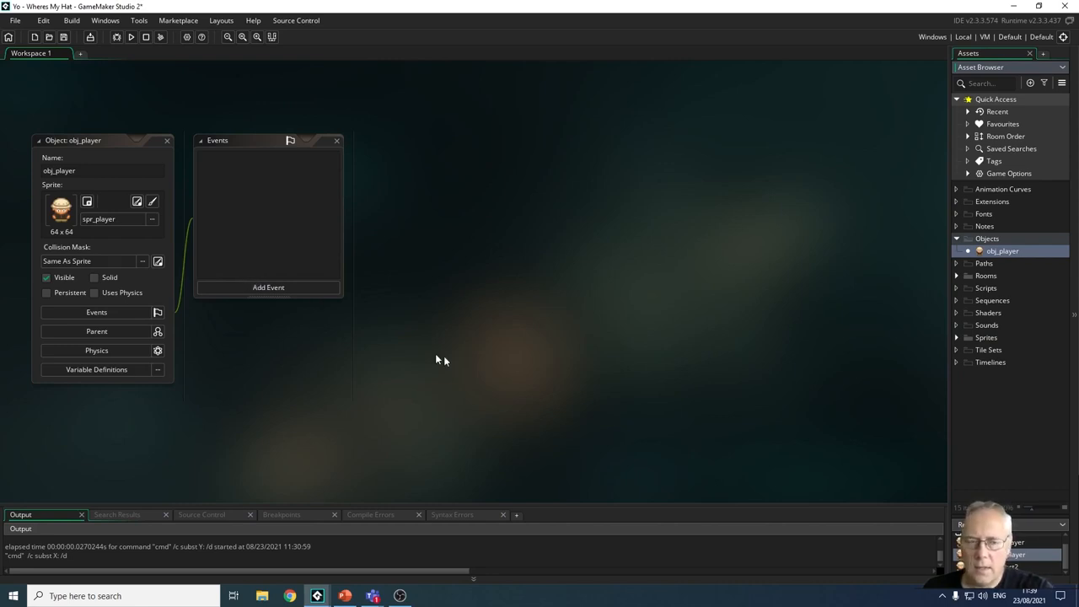
pyautogui.moveTo(940, 372)
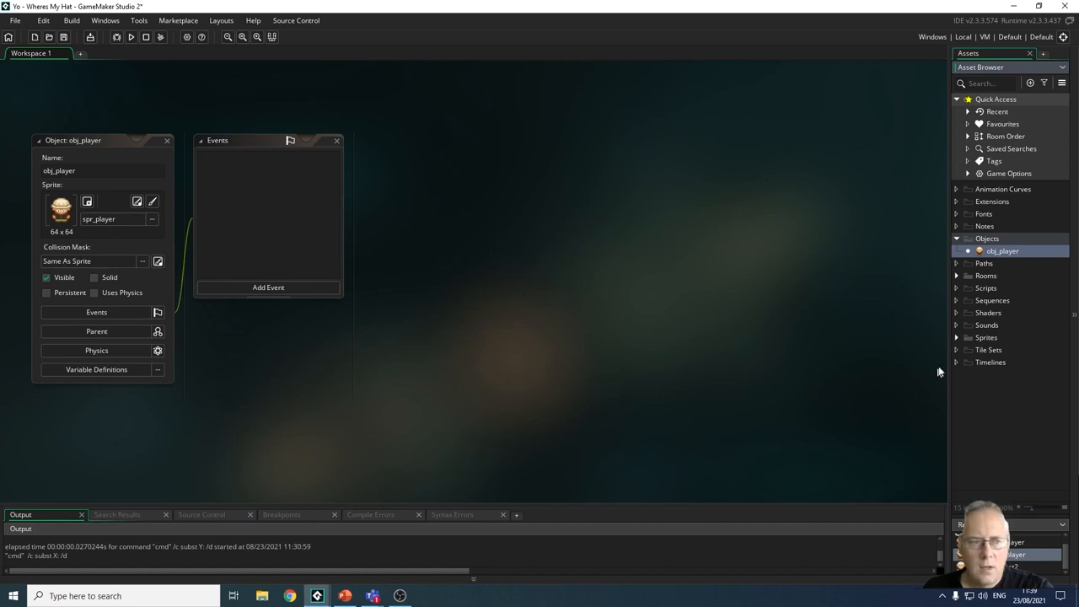
pyautogui.moveTo(993, 276)
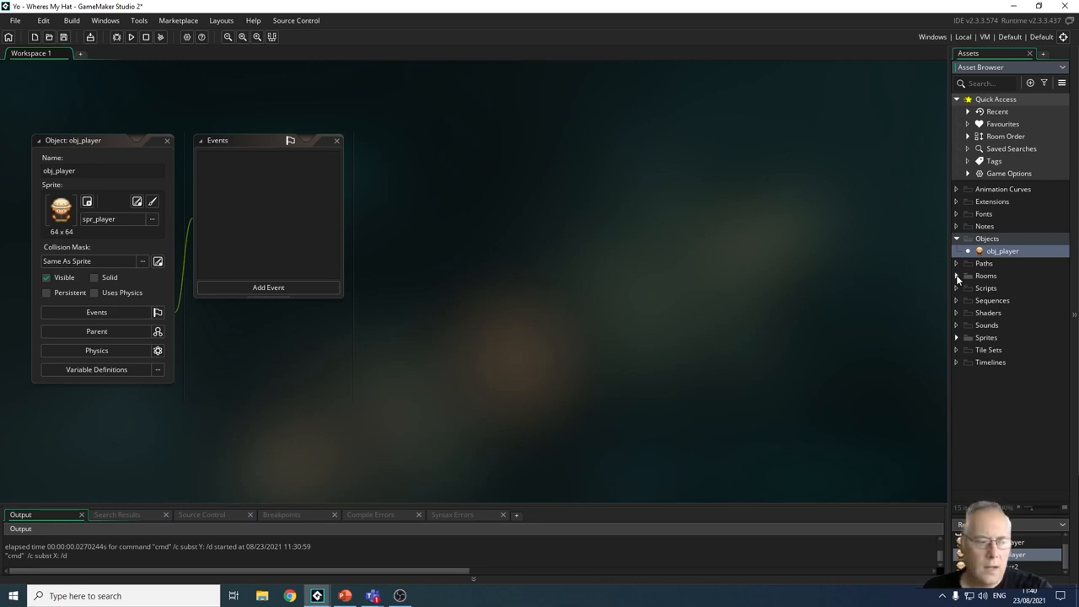
# Step: Expand the Rooms folder and open Room1 in the Room Editor
pyautogui.click(957, 276)
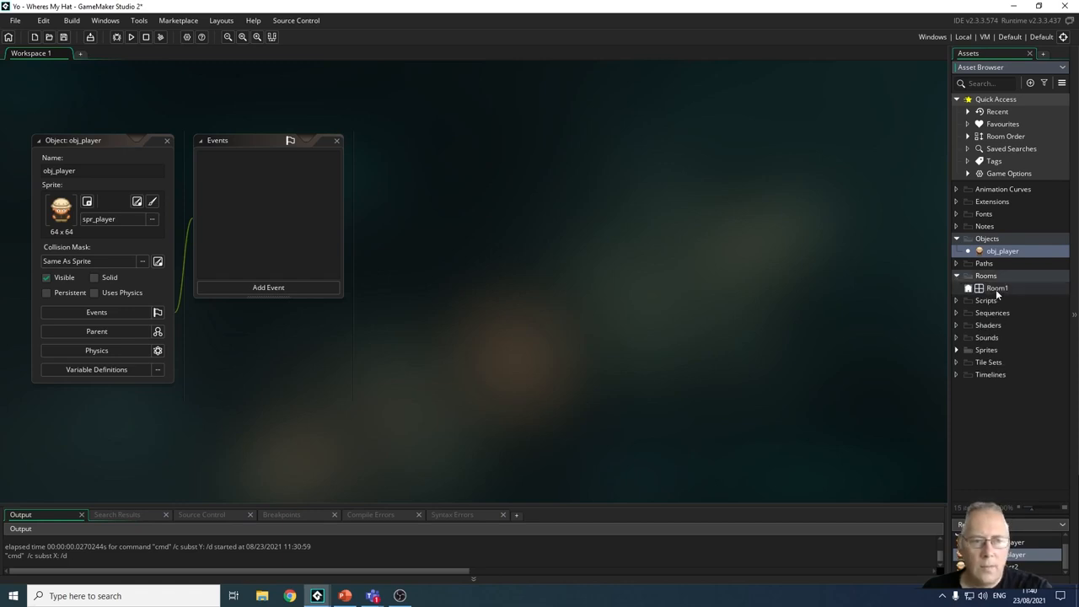
pyautogui.doubleClick(998, 288)
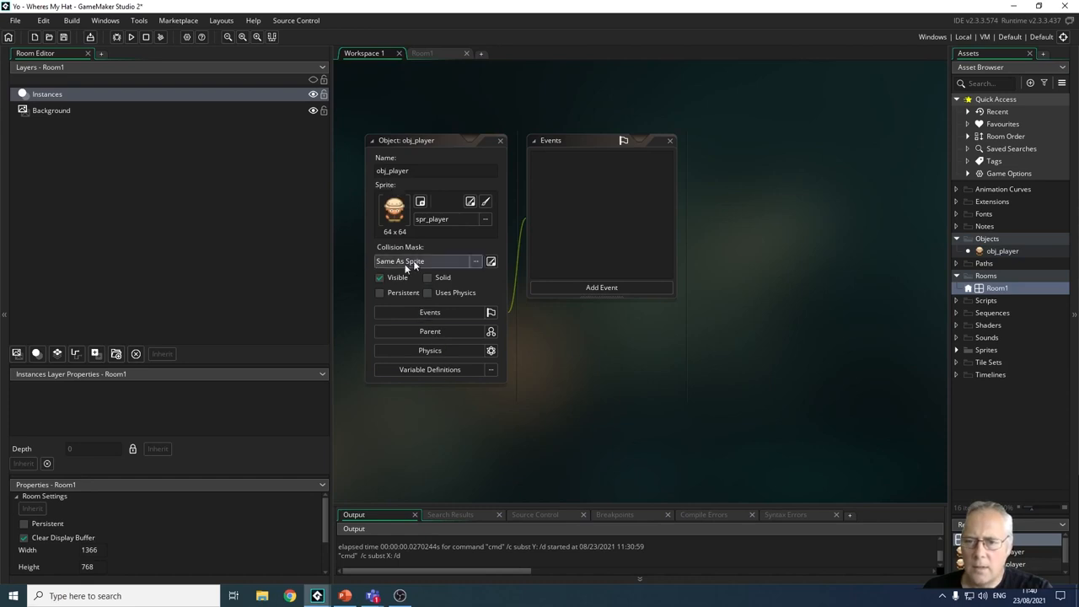
pyautogui.moveTo(361, 243)
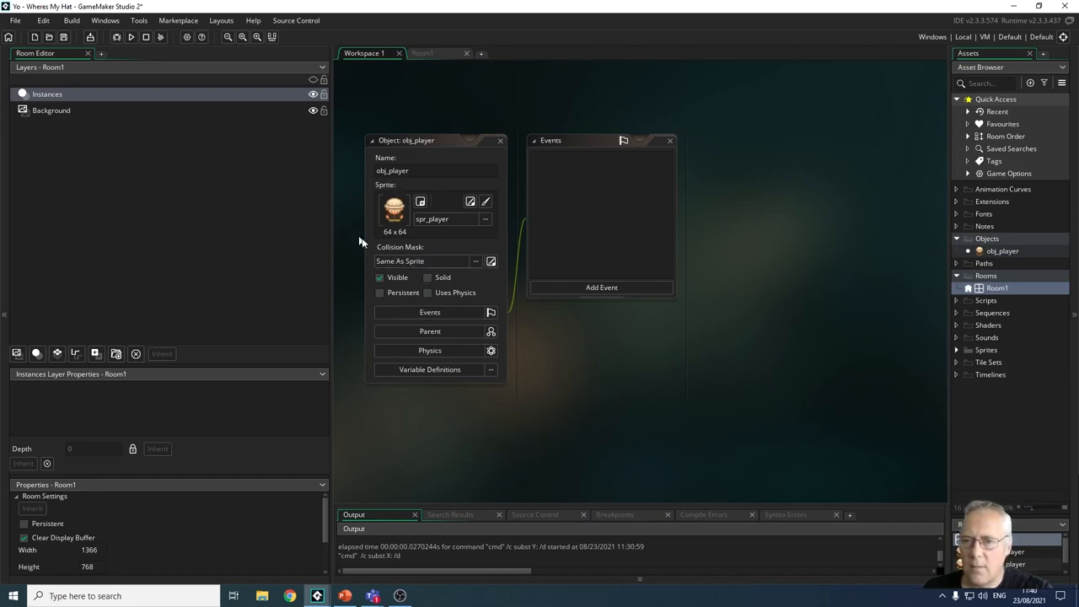
pyautogui.moveTo(382, 196)
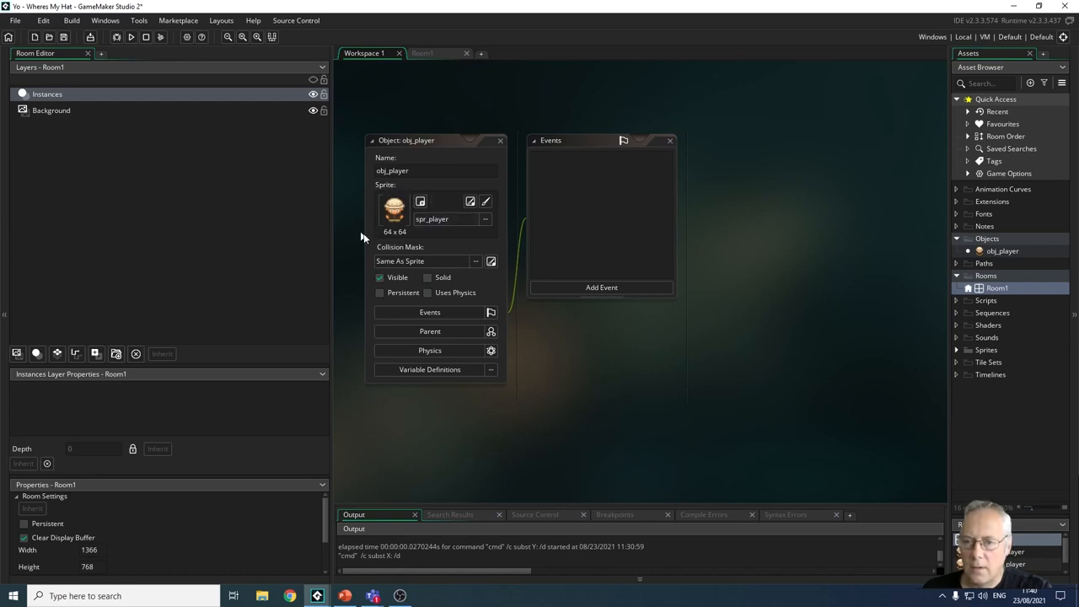
pyautogui.moveTo(409, 237)
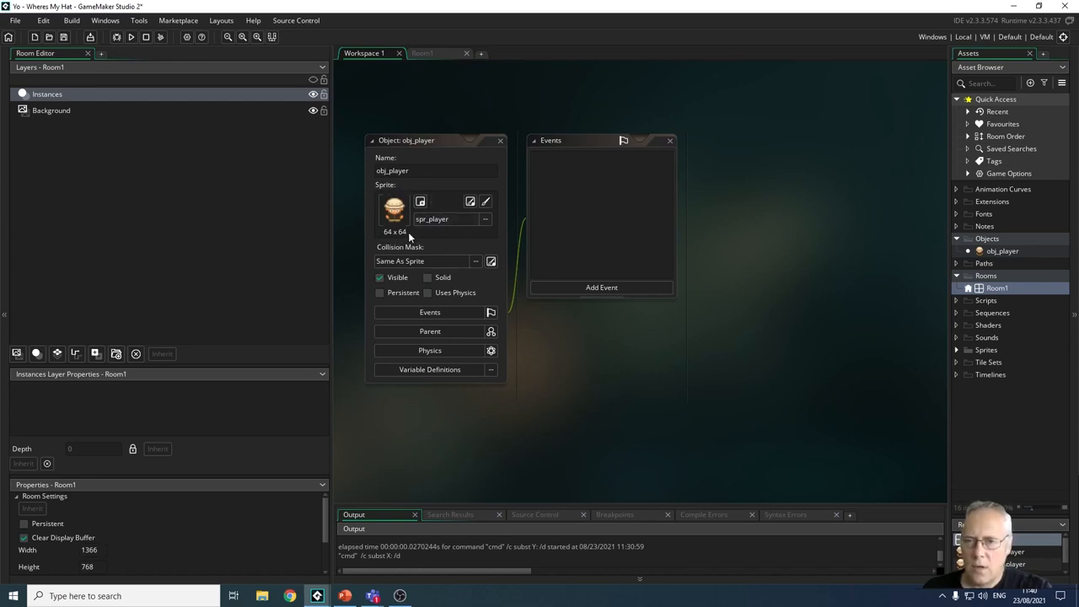
pyautogui.moveTo(366, 209)
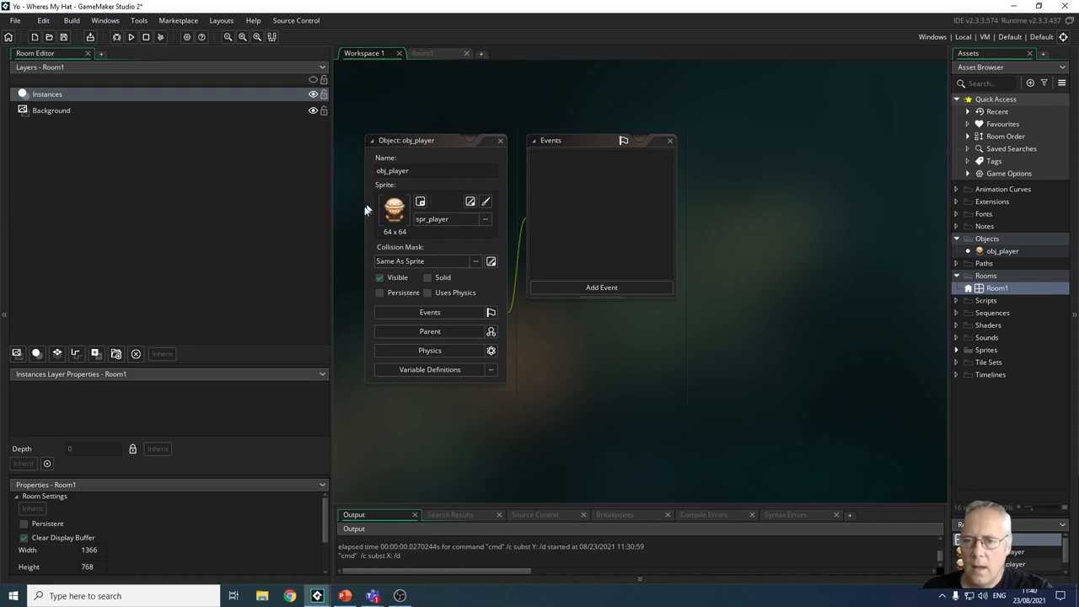
pyautogui.moveTo(395, 247)
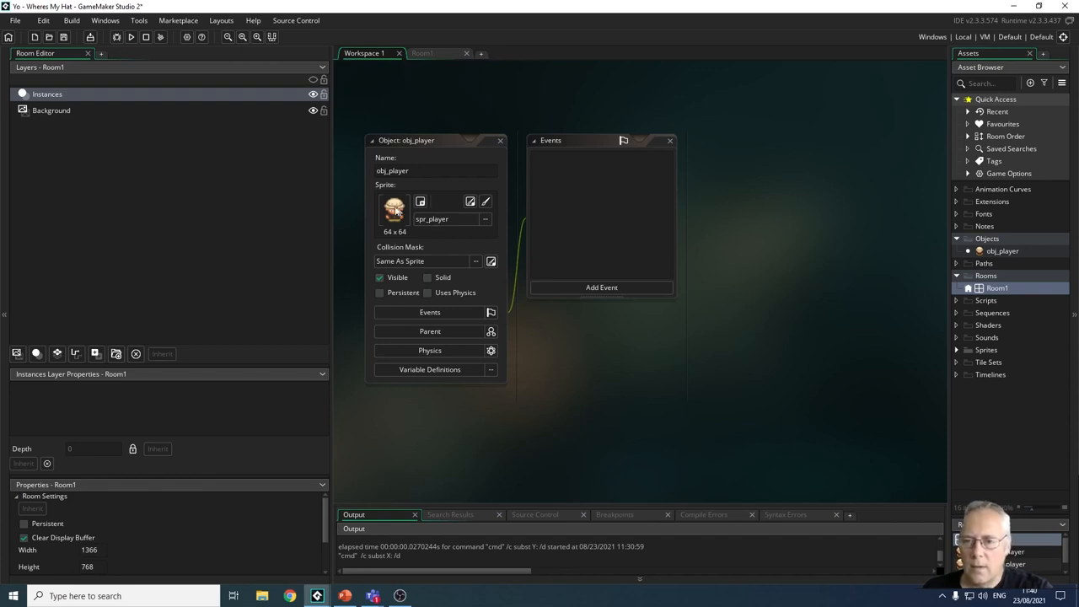
pyautogui.moveTo(374, 237)
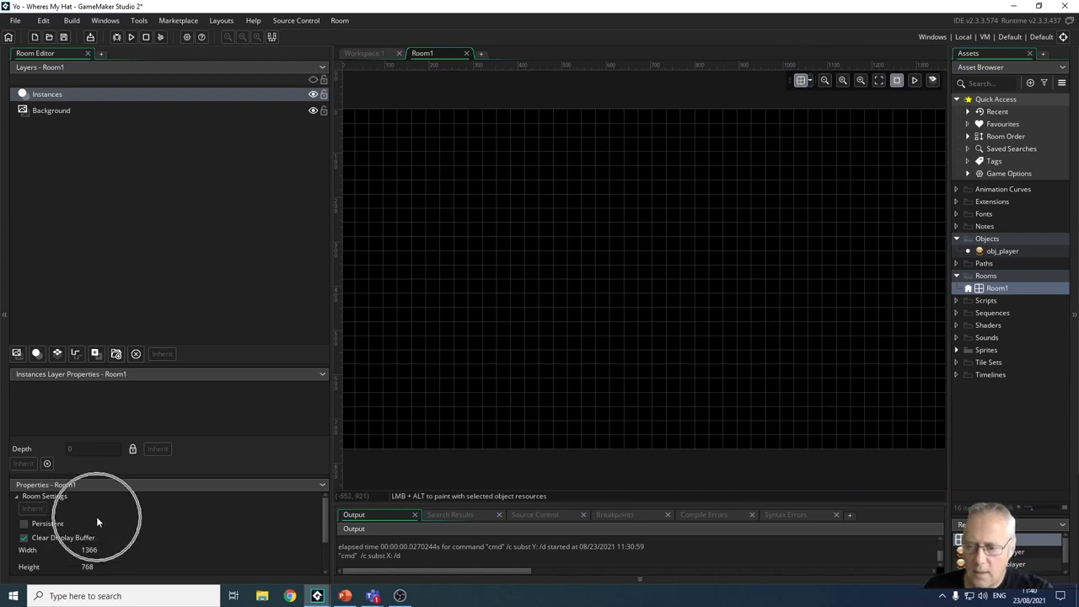
pyautogui.moveTo(98, 538)
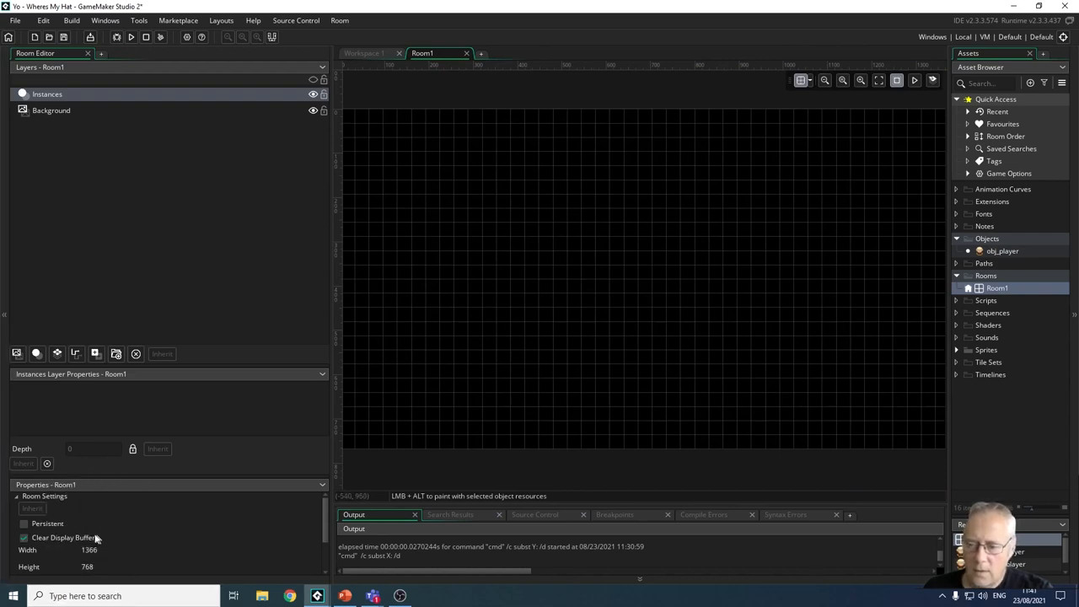
pyautogui.moveTo(113, 554)
pyautogui.write('1920')
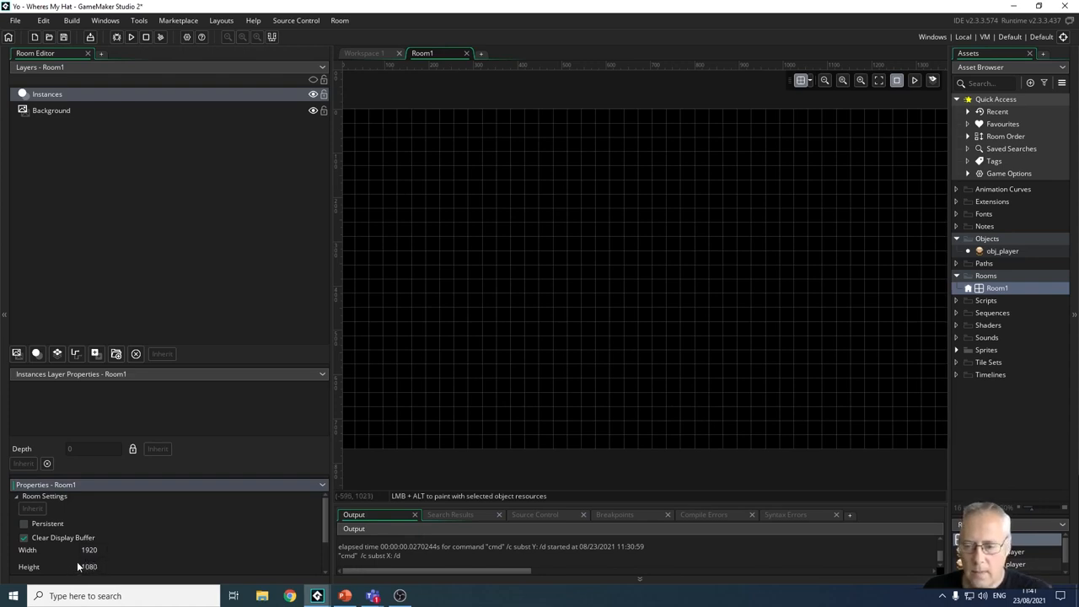
pyautogui.moveTo(813, 138)
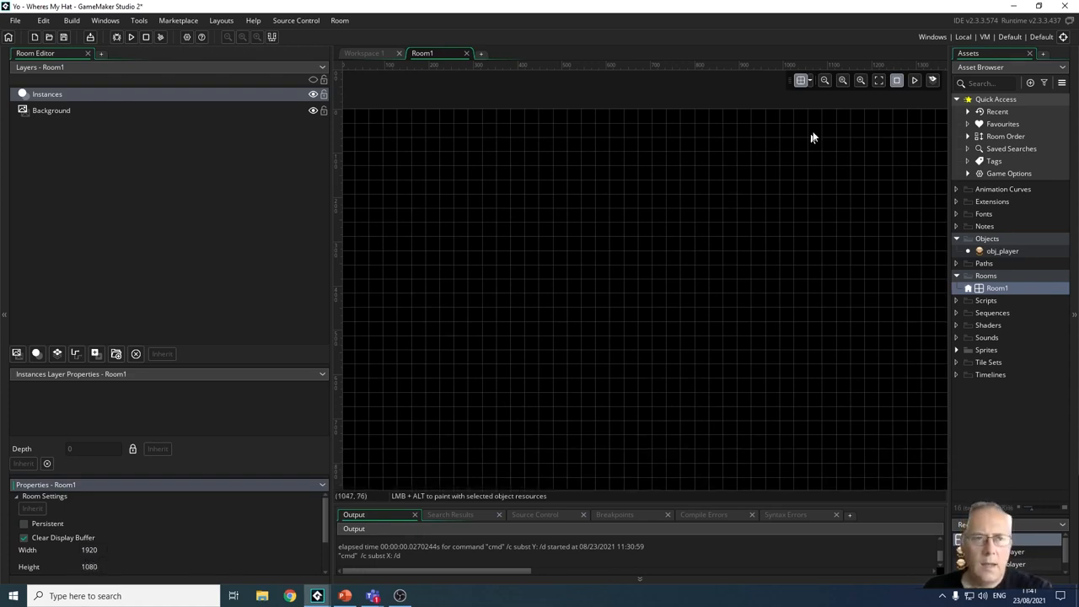
pyautogui.moveTo(898, 80)
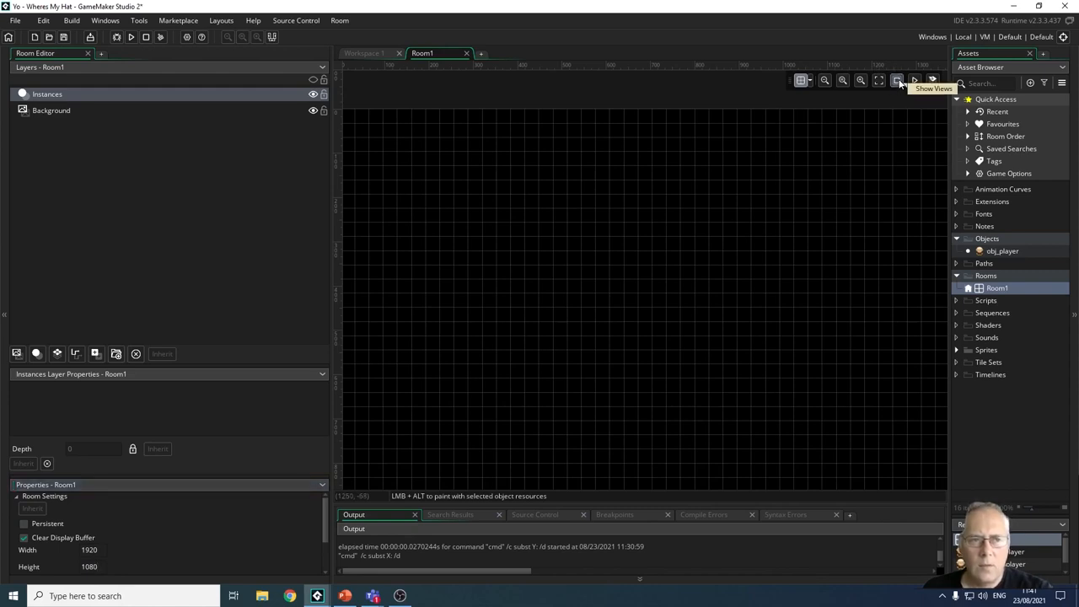
pyautogui.click(842, 80)
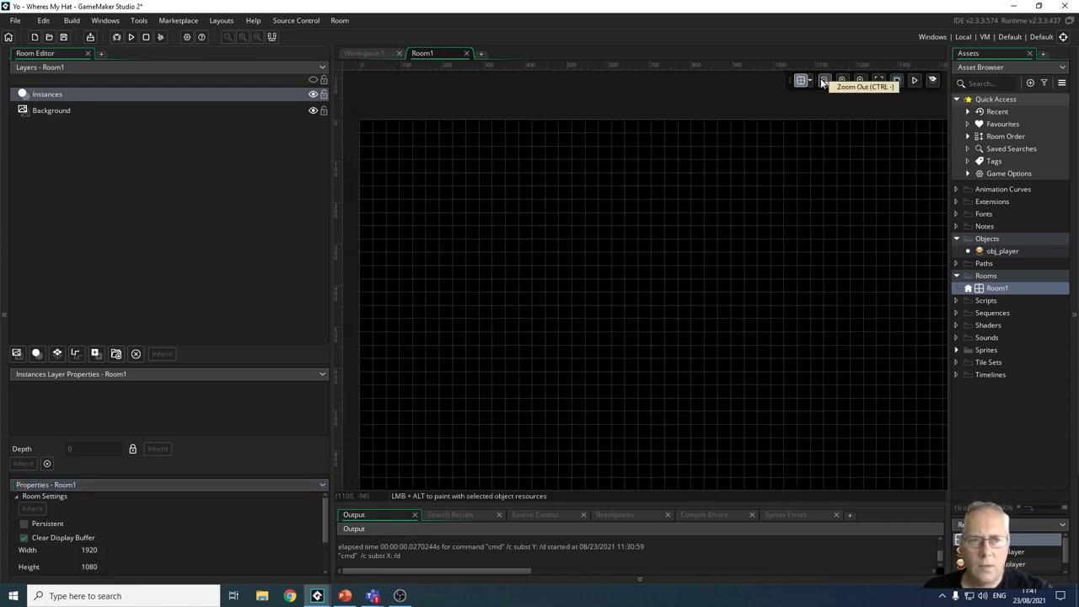
pyautogui.click(824, 80)
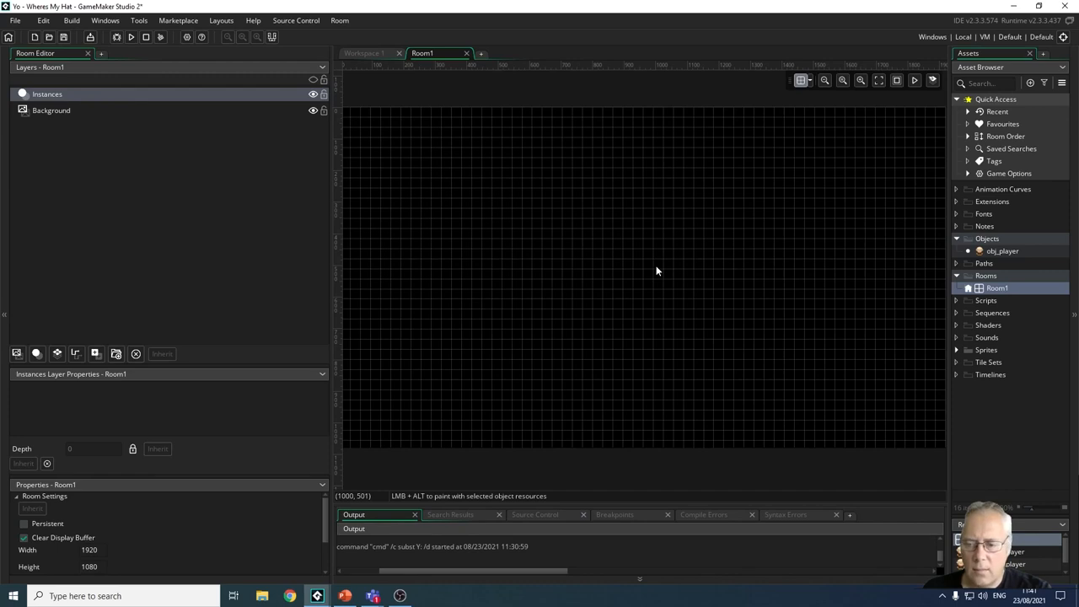
pyautogui.moveTo(631, 317)
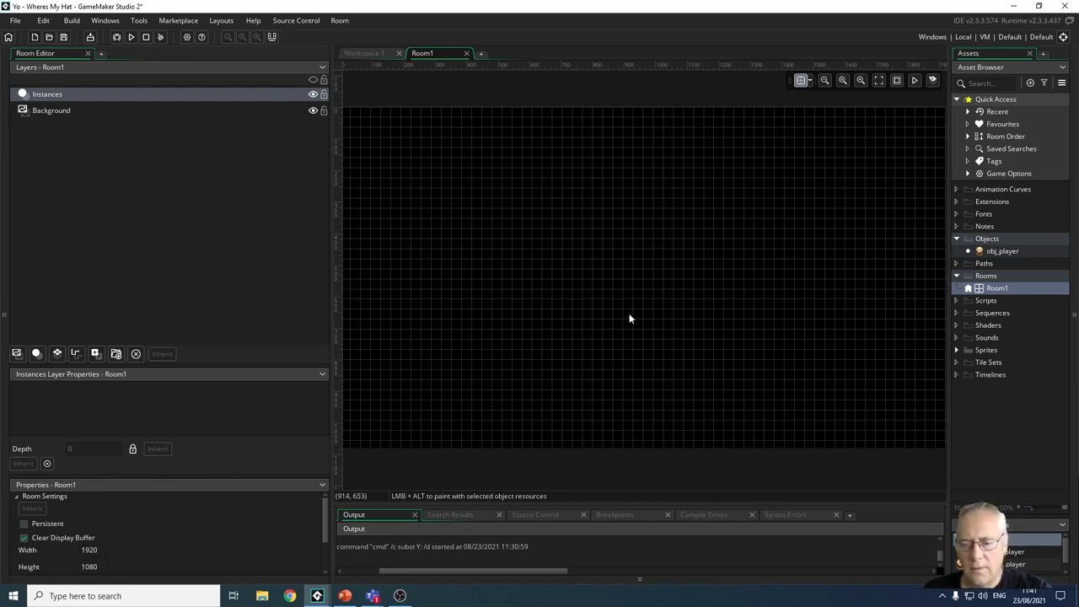
pyautogui.moveTo(684, 360)
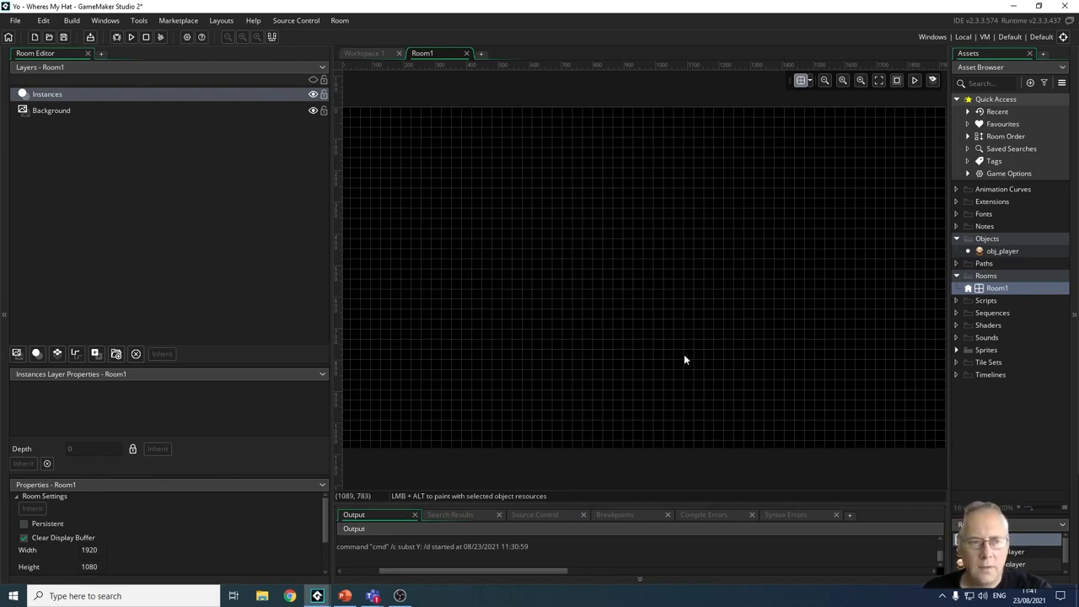
pyautogui.moveTo(850, 411)
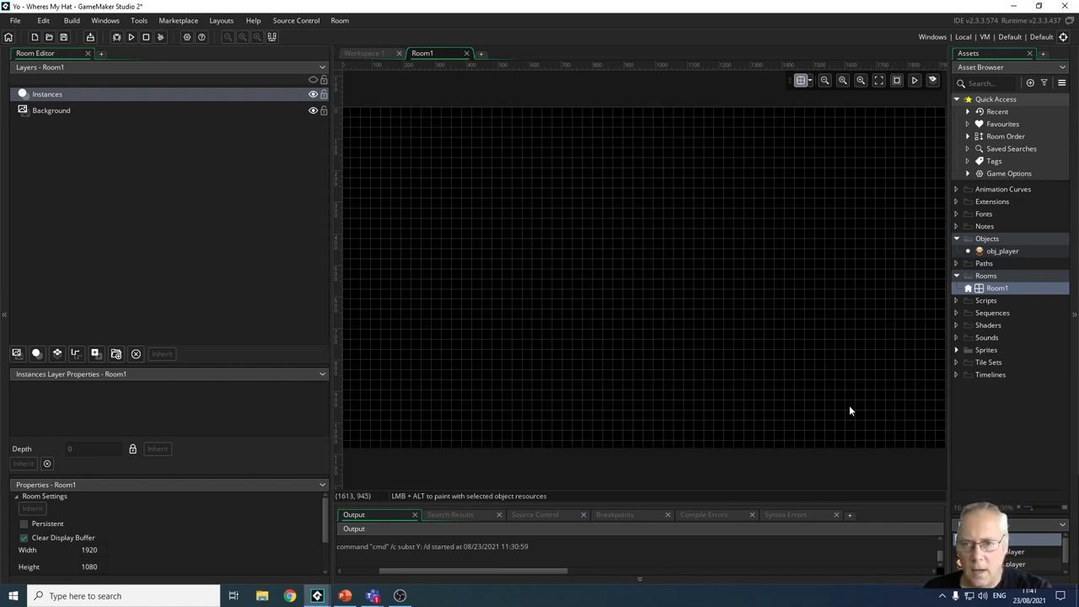
pyautogui.moveTo(884, 377)
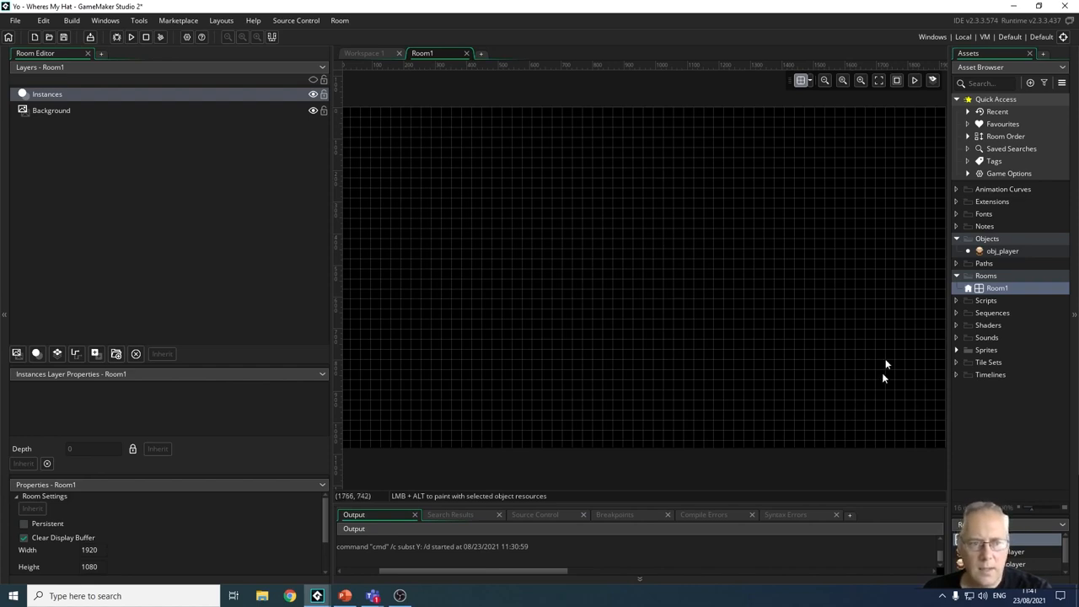
pyautogui.moveTo(877, 297)
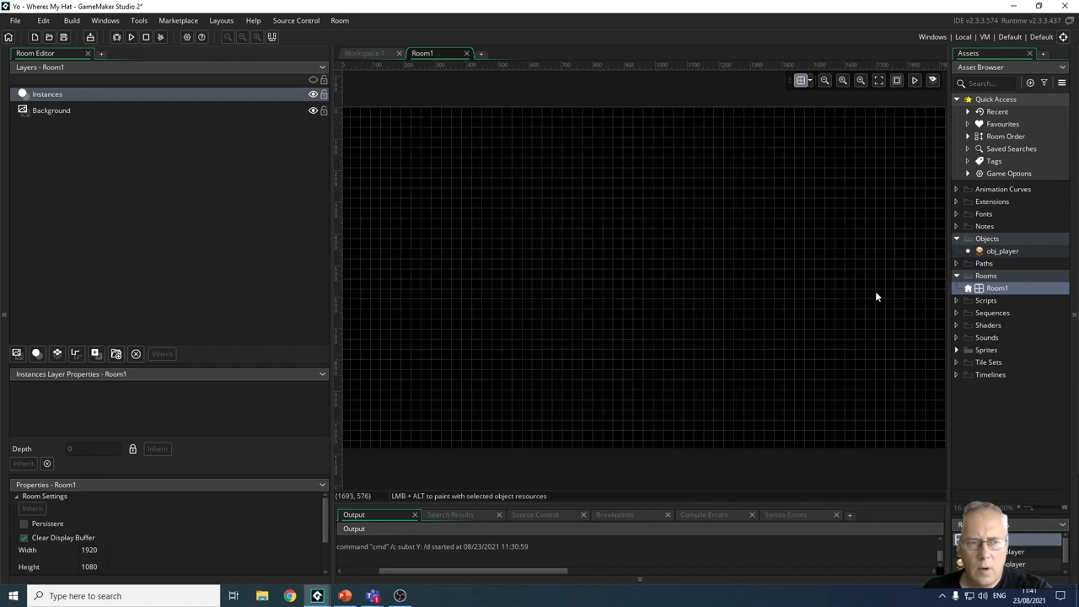
pyautogui.moveTo(967, 289)
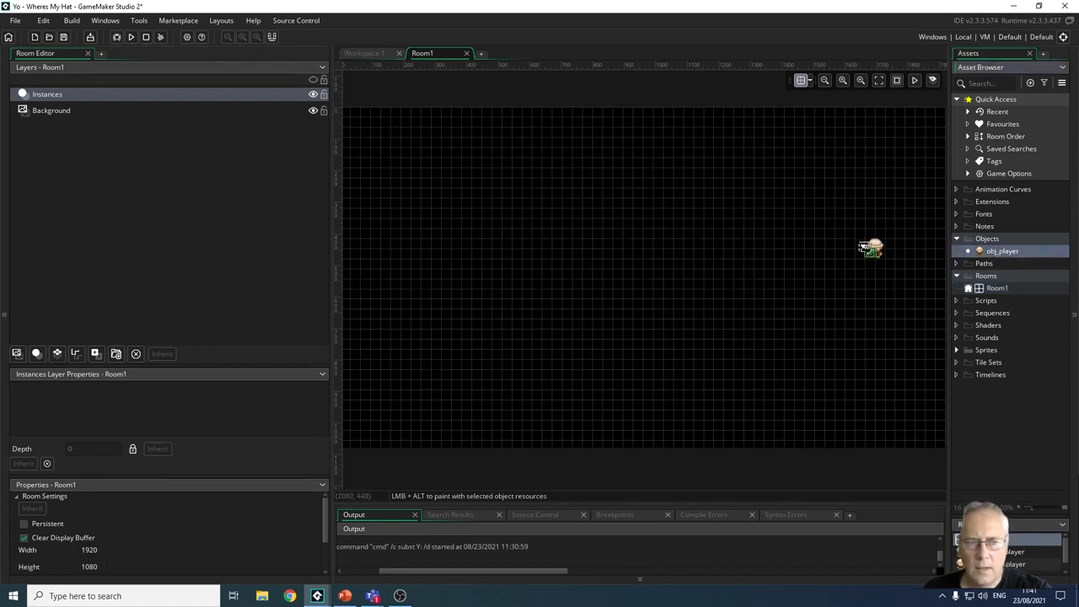
# Step: Place an obj_player instance on the Instances layer and move it to about 928, 544
pyautogui.click(583, 248)
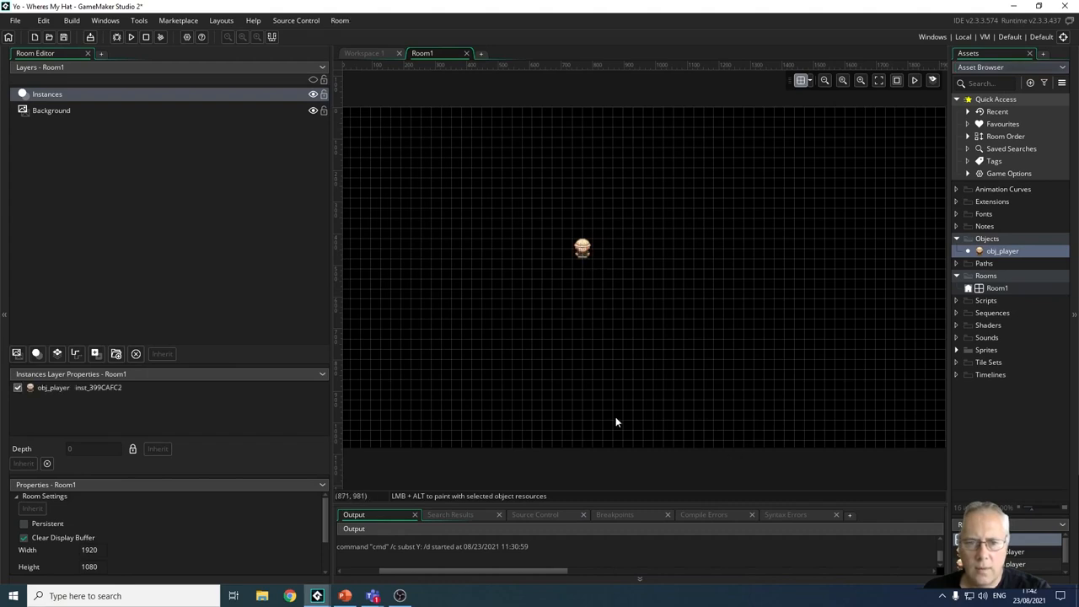
pyautogui.moveTo(633, 412)
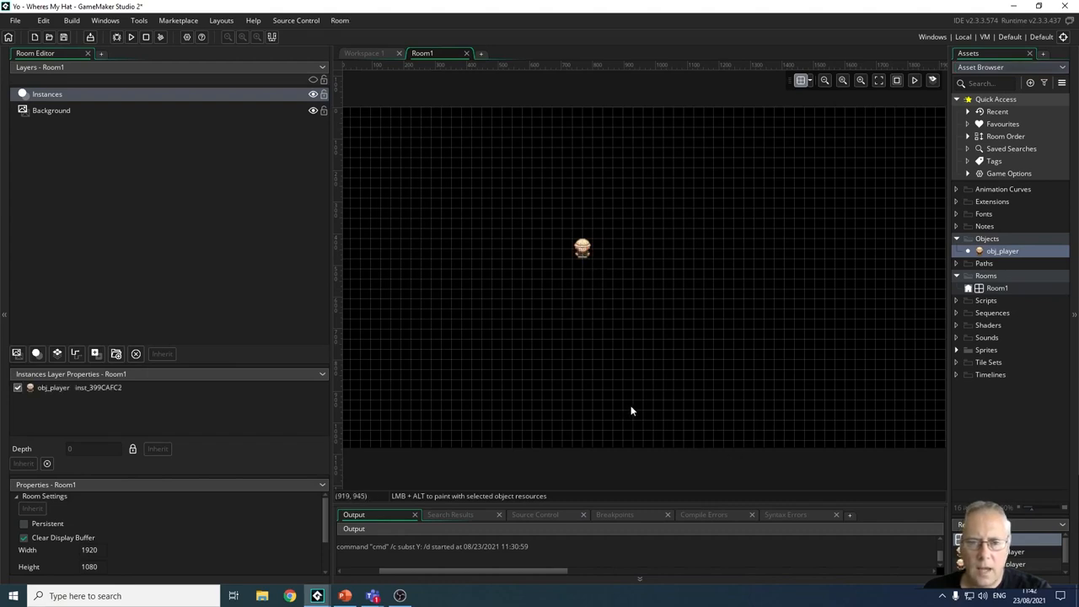
pyautogui.moveTo(964, 254)
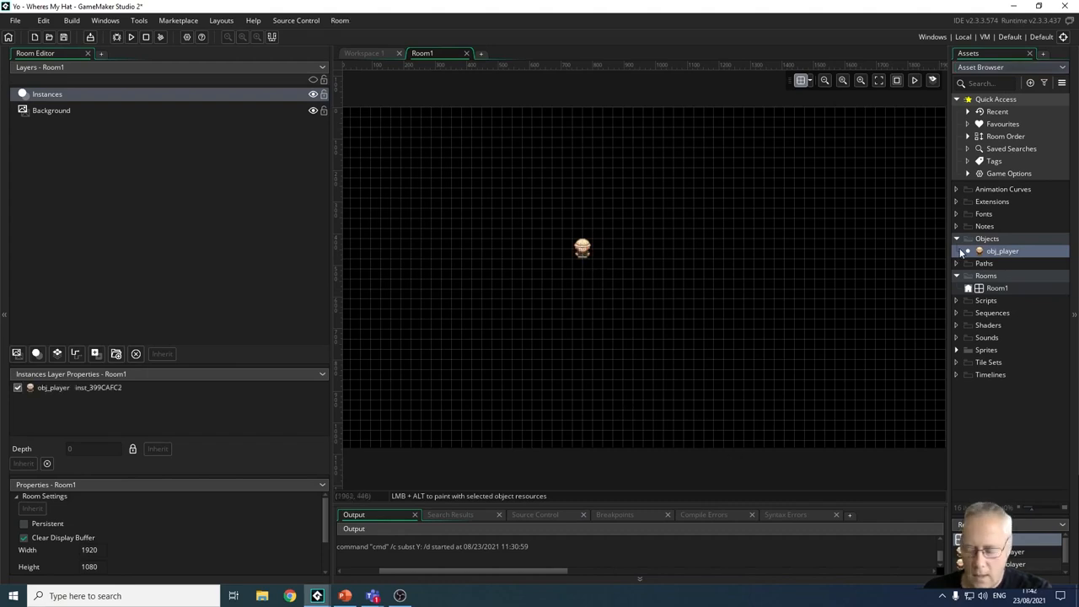
pyautogui.click(664, 247)
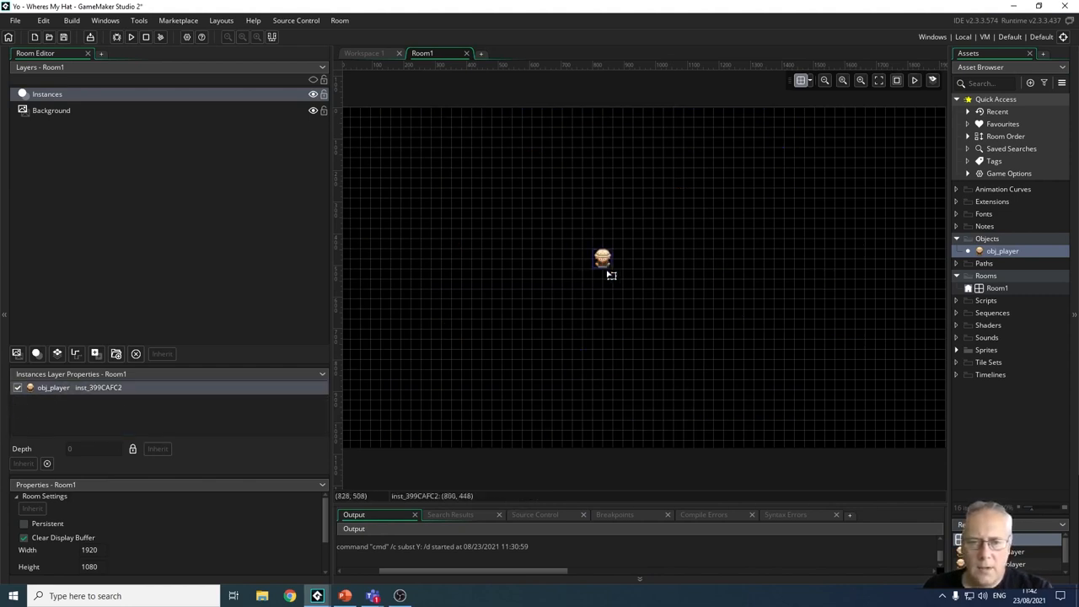
pyautogui.moveTo(603, 257); pyautogui.dragTo(643, 289)
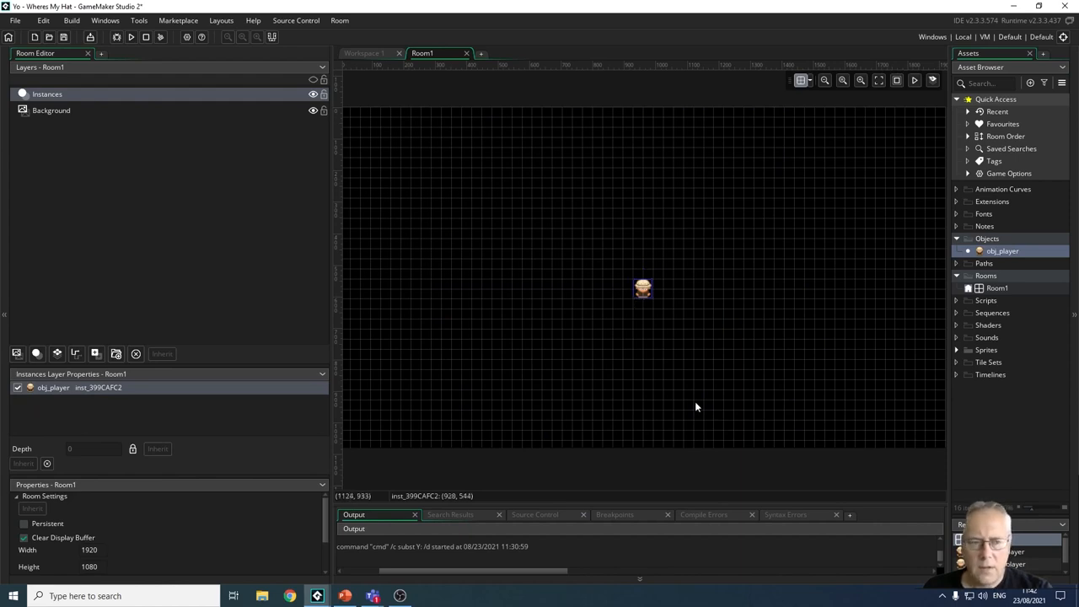
pyautogui.moveTo(804, 378)
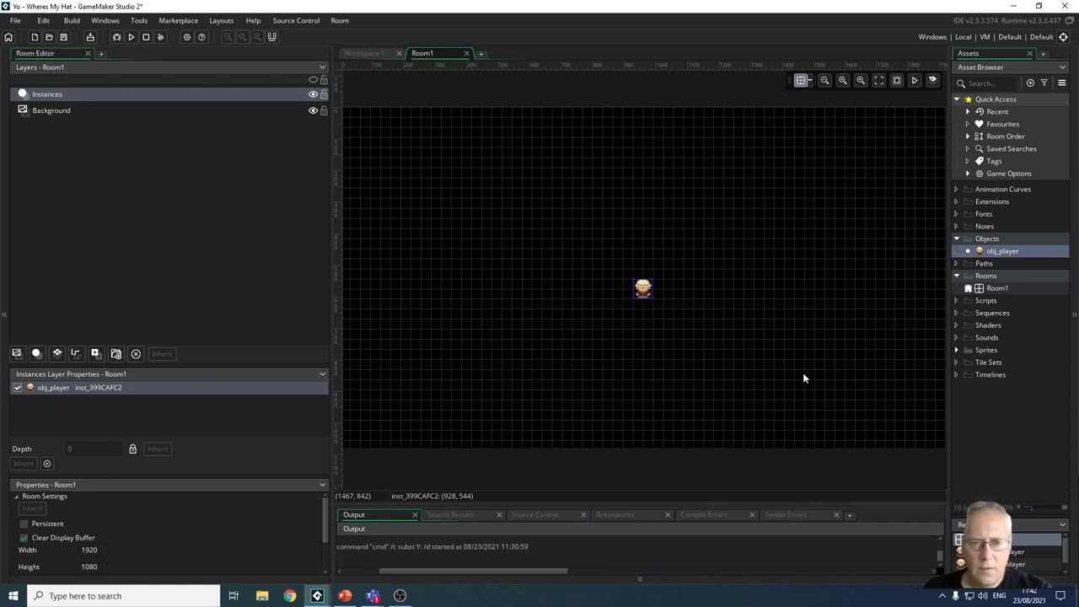
pyautogui.moveTo(869, 261)
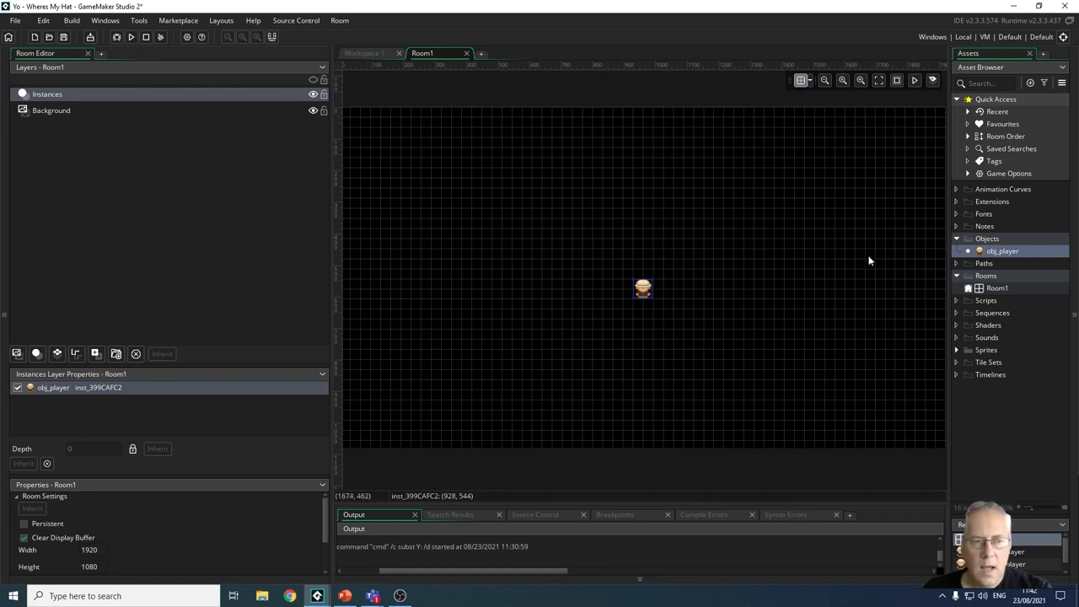
pyautogui.moveTo(963, 208)
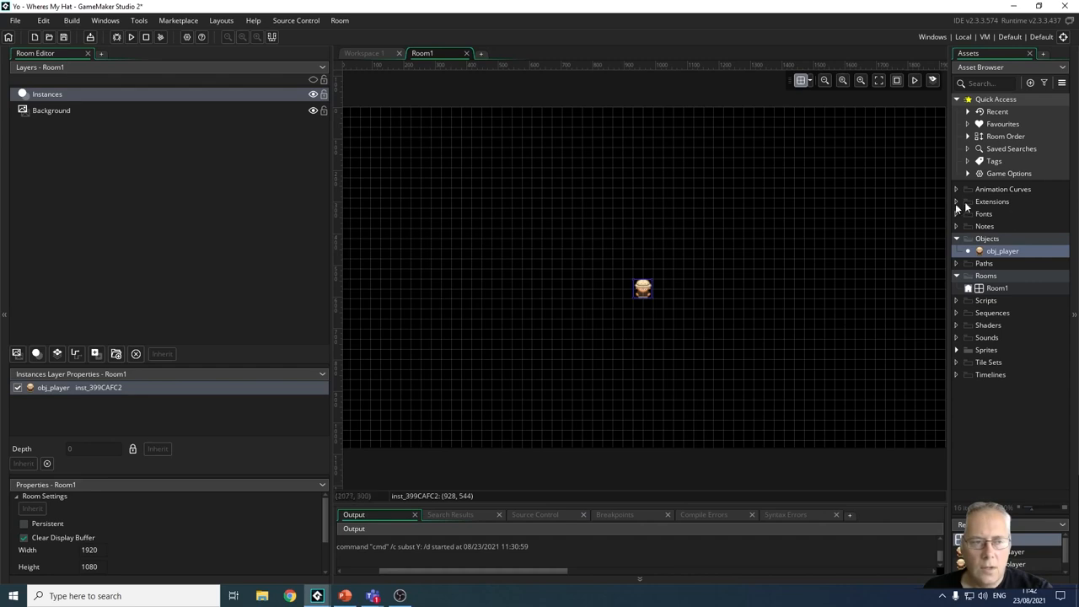
pyautogui.moveTo(430, 164)
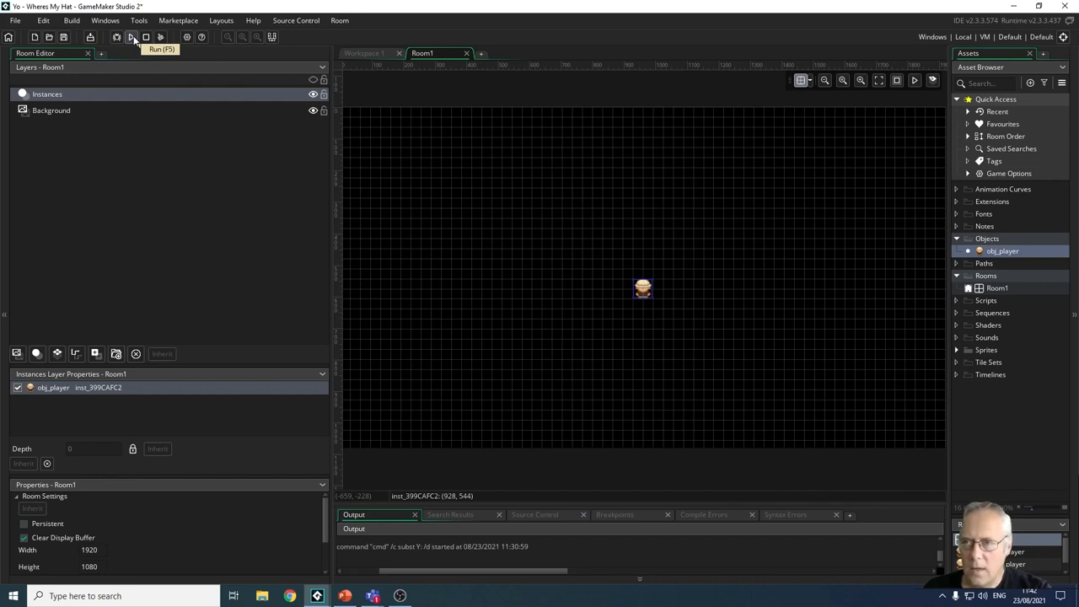
# Step: Run the game (F5) to see the explorer player near the screen centre
pyautogui.click(132, 37)
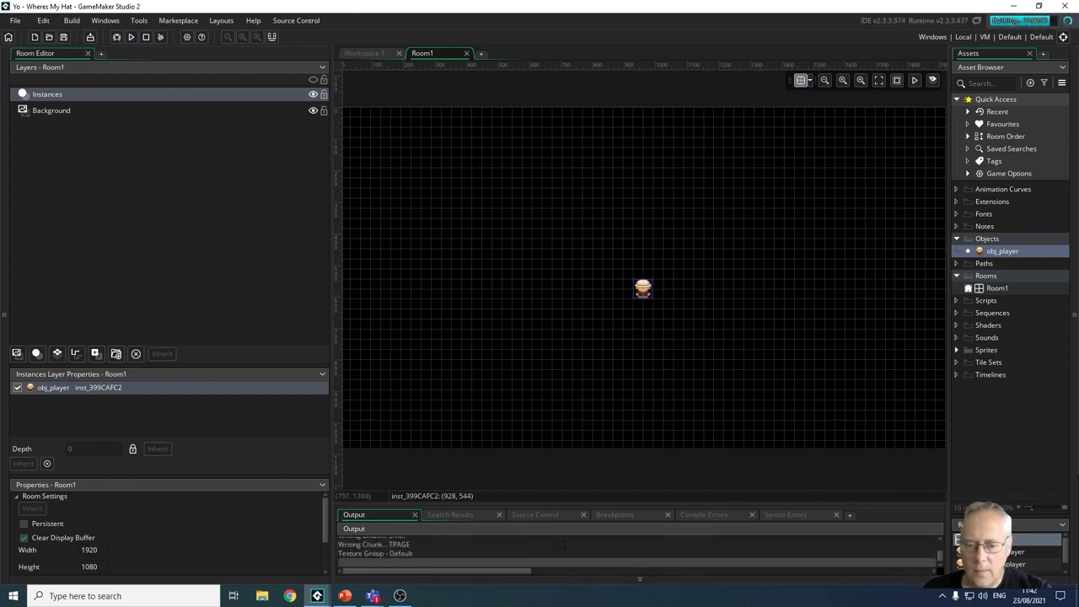
pyautogui.click(130, 36)
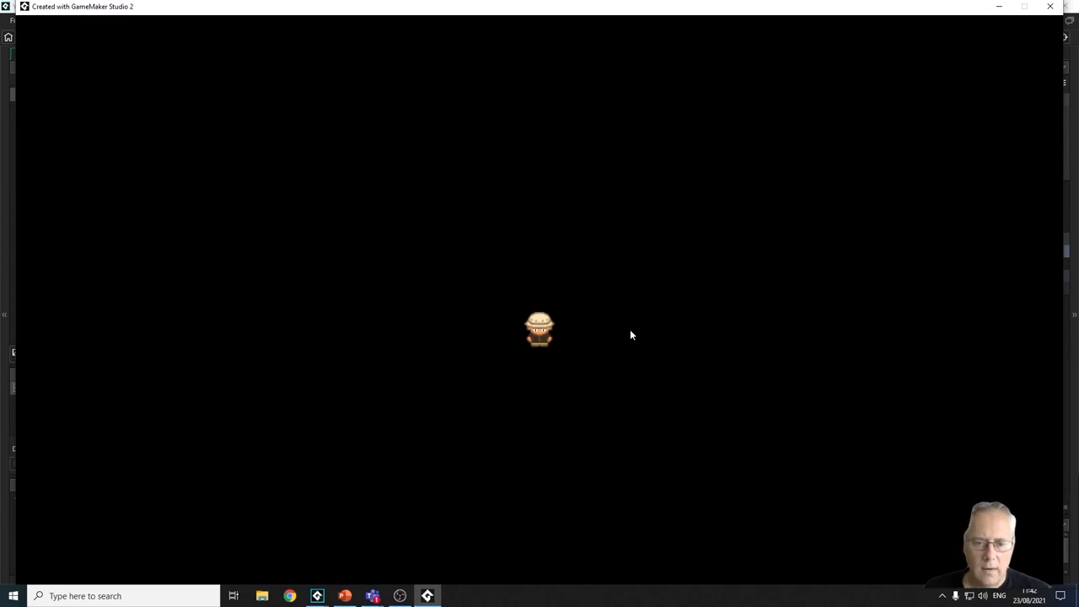
pyautogui.moveTo(567, 349)
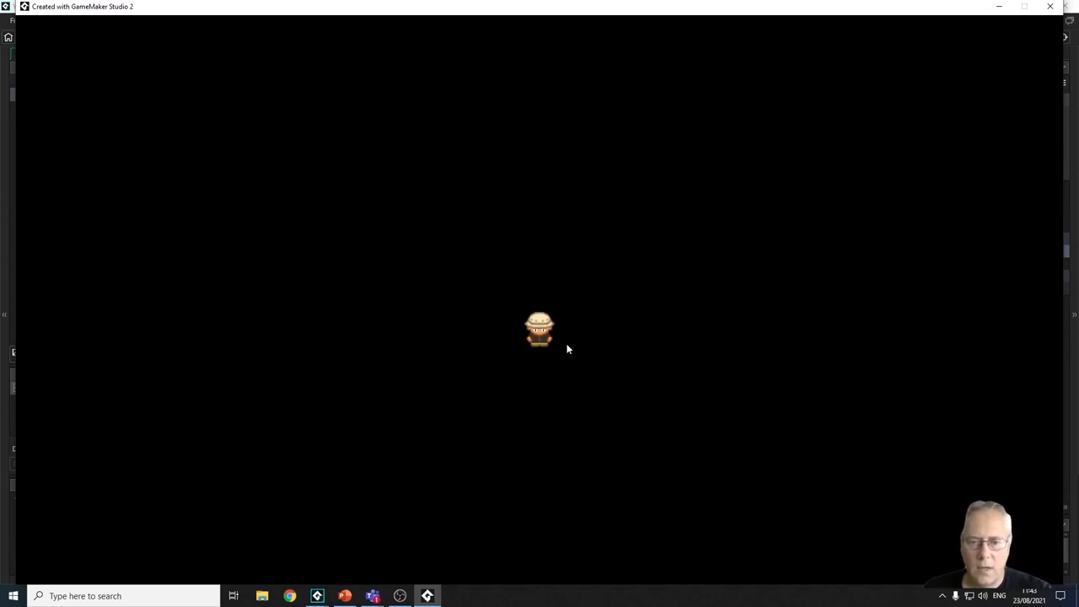
pyautogui.moveTo(573, 92)
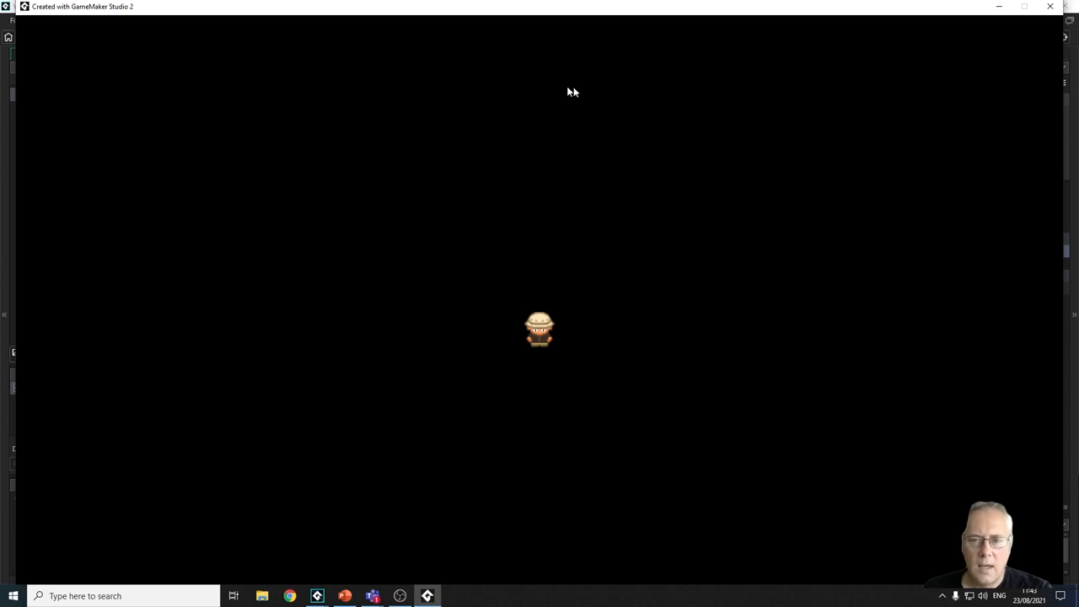
pyautogui.moveTo(579, 451)
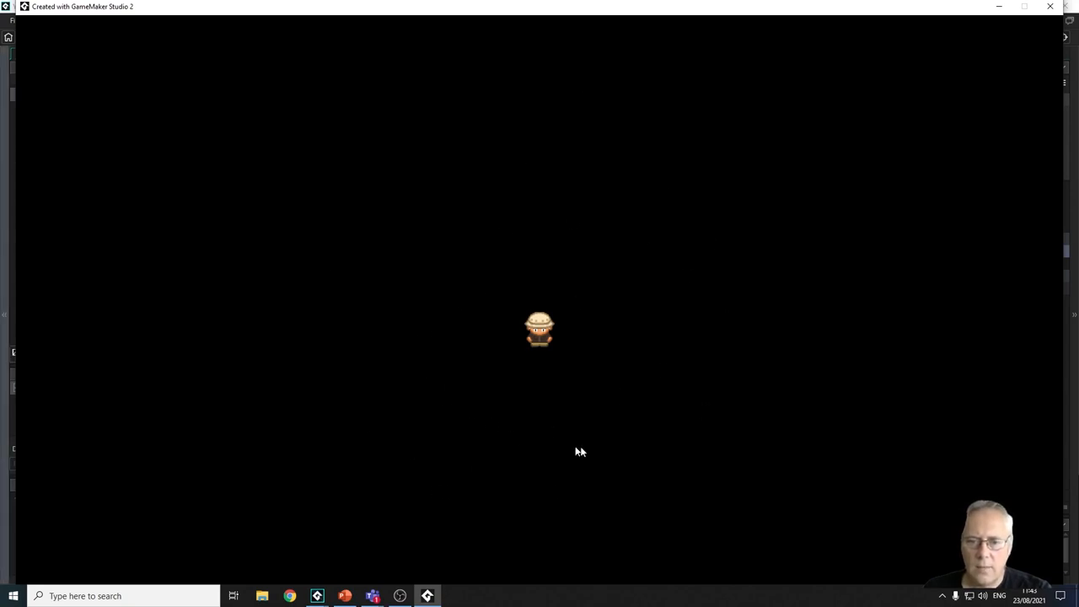
pyautogui.moveTo(575, 389)
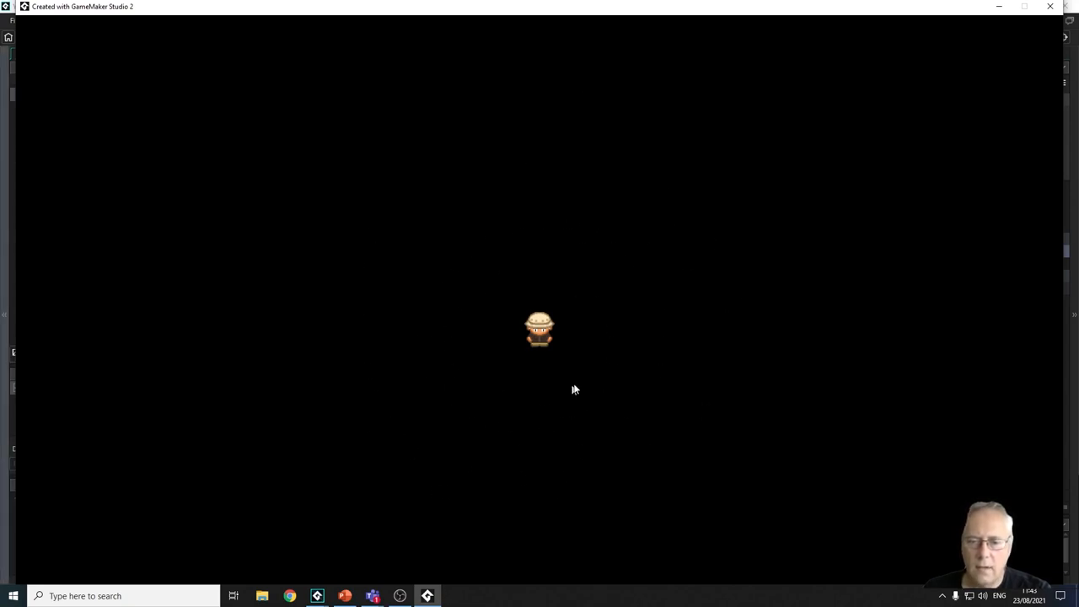
pyautogui.moveTo(508, 281)
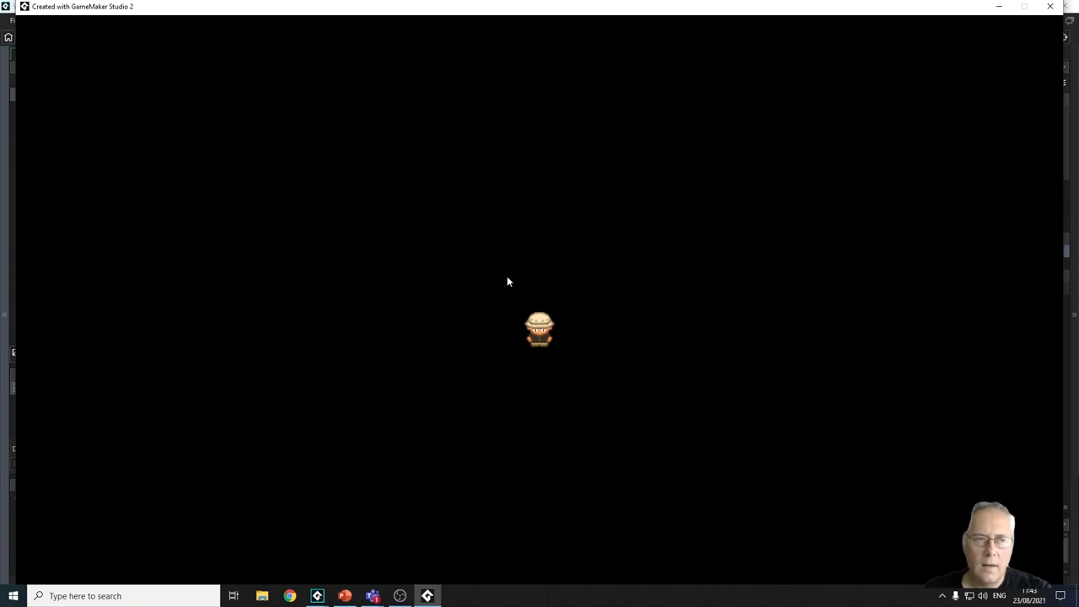
pyautogui.moveTo(596, 429)
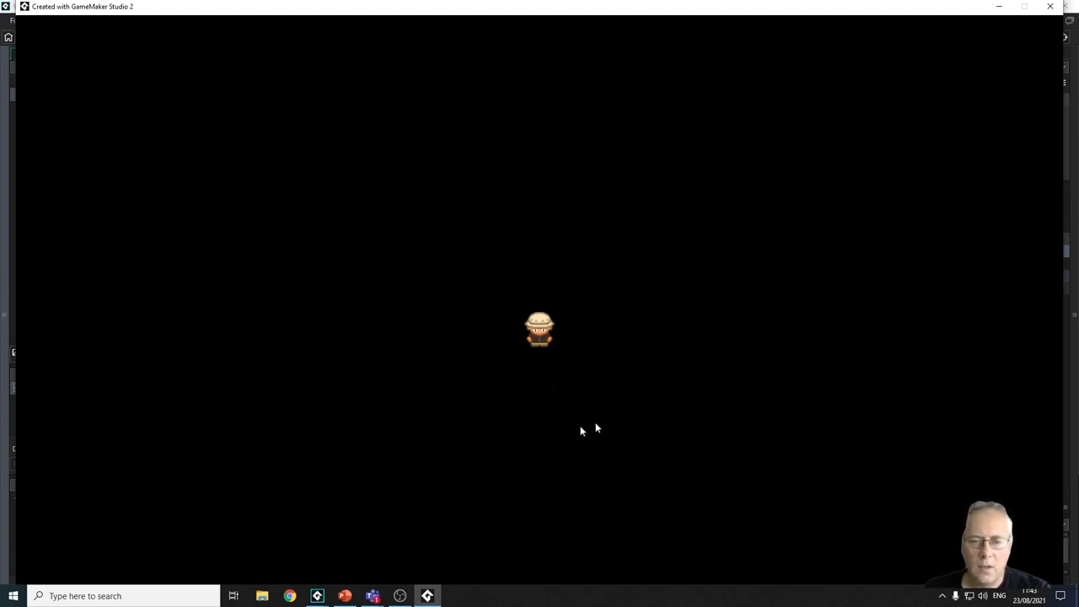